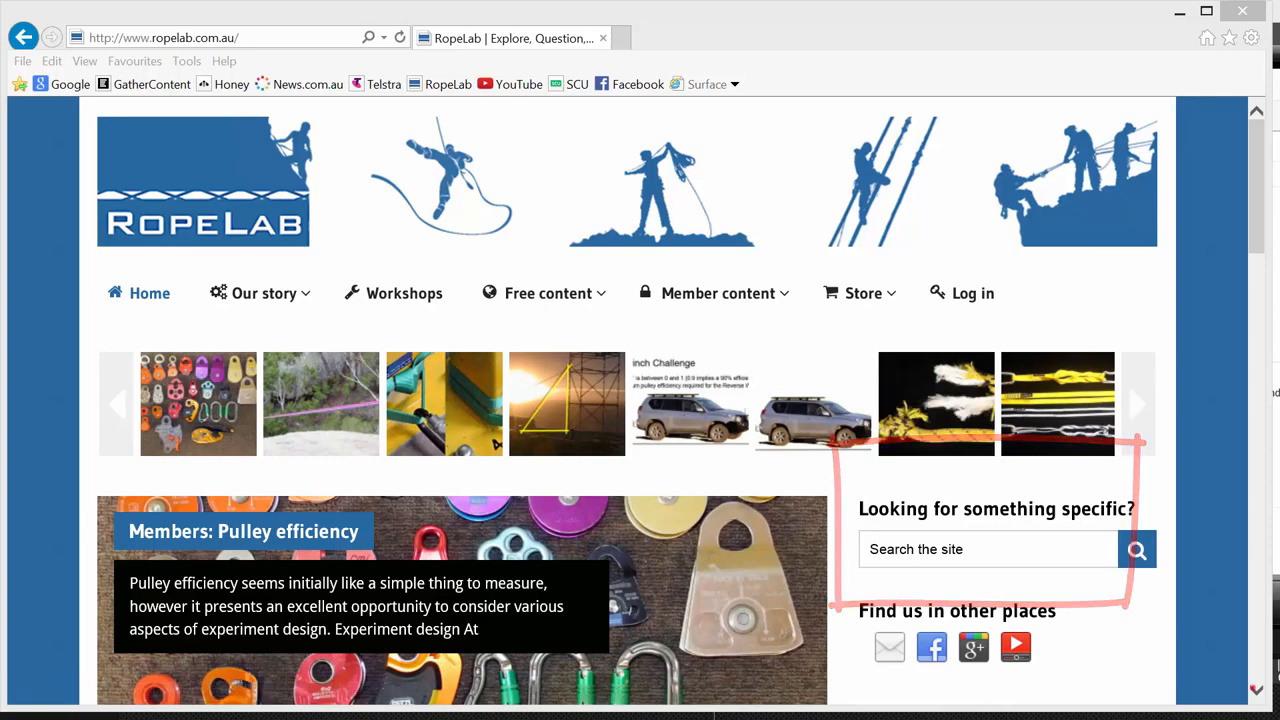
Scroll down and back up the RopeLab home page to look it over.
scroll("down", 3)
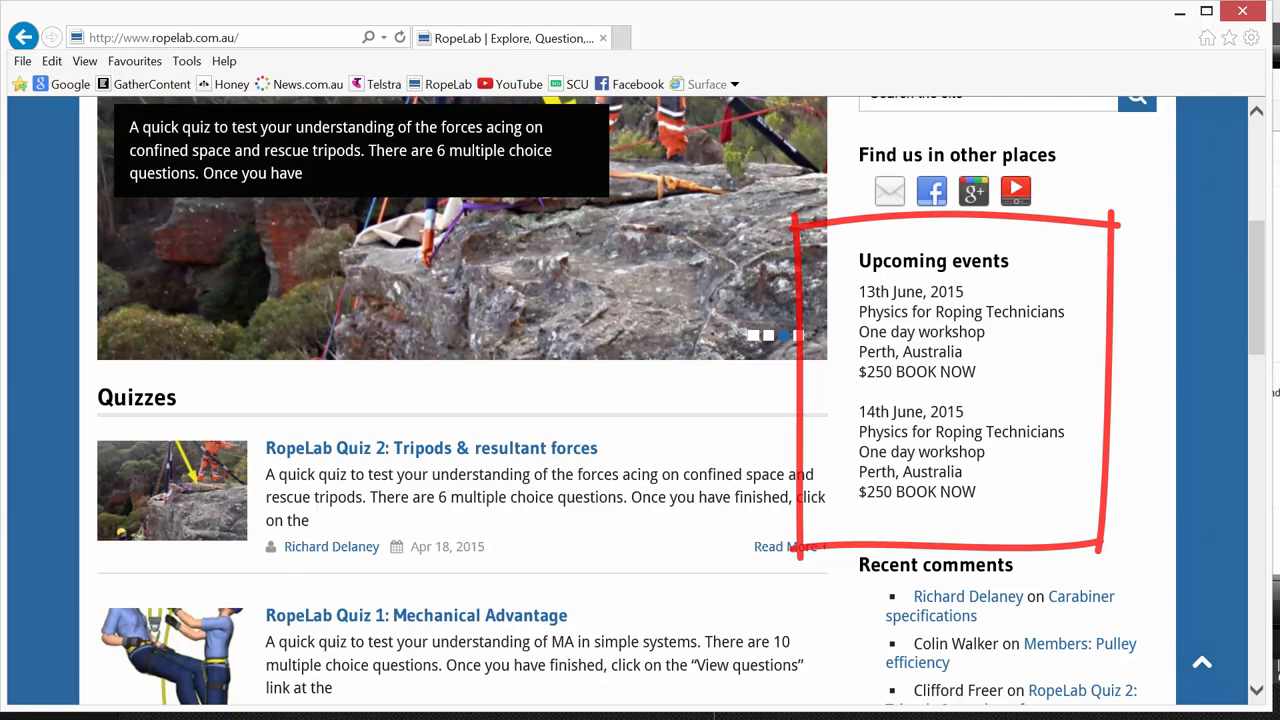
scroll("down", 3)
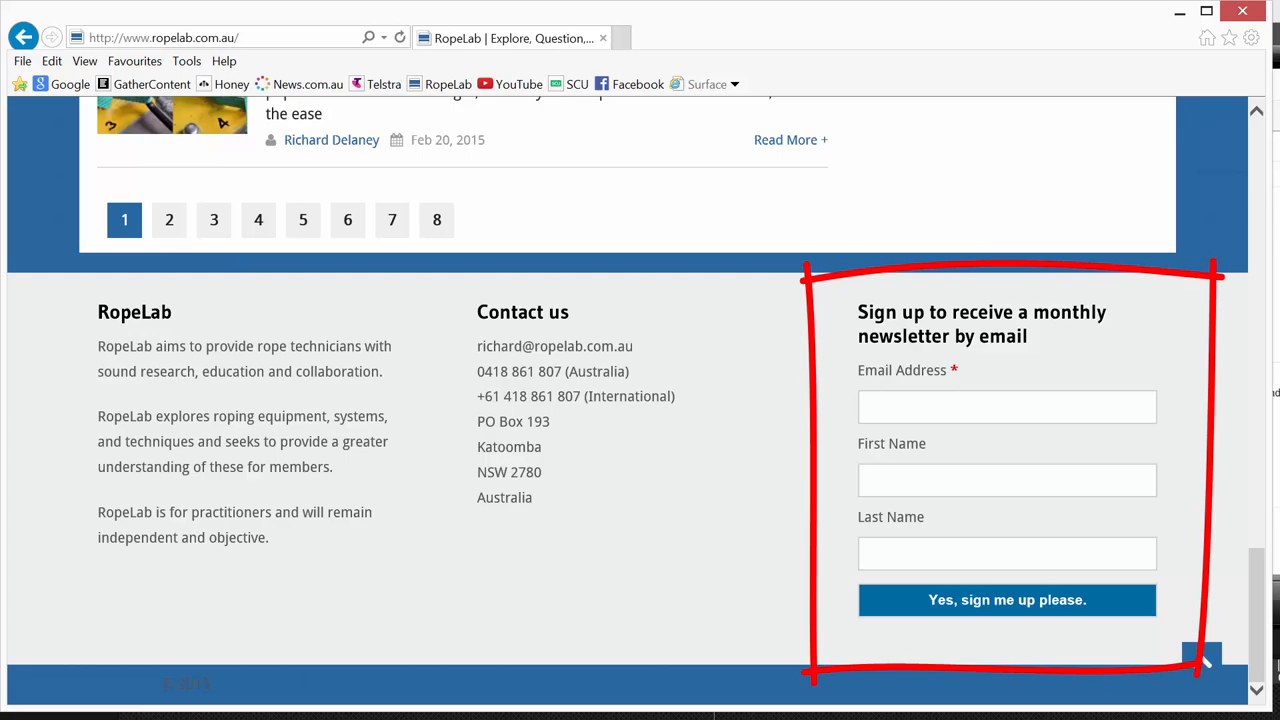
scroll("up", 3)
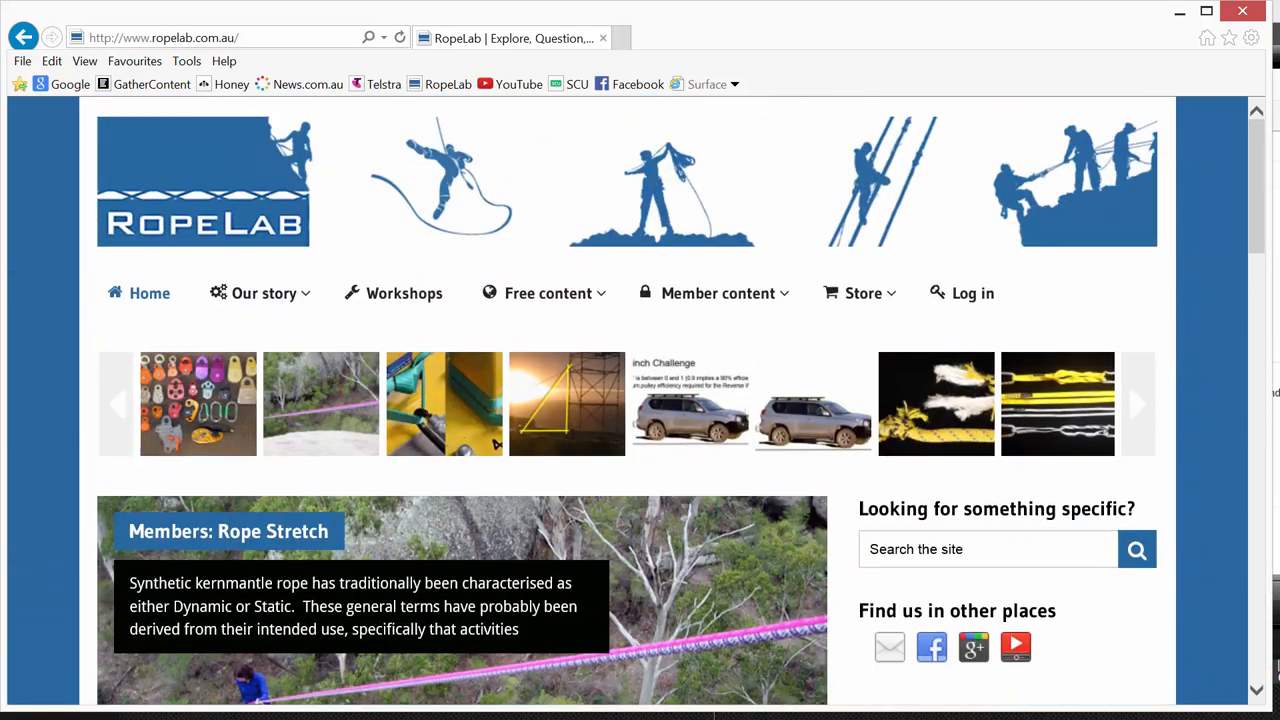
mouse_move(264, 292)
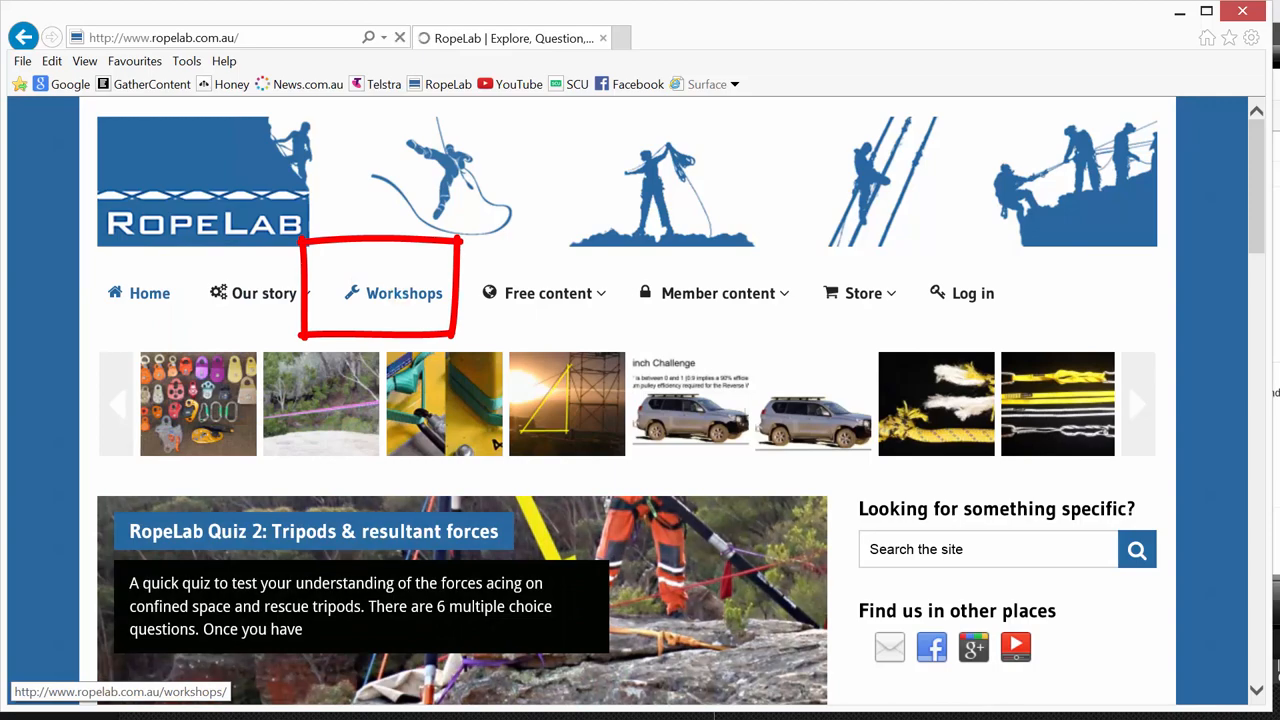
Go to the Workshops page and scroll through the Perth Physics for Roping Technicians listings.
left_click(404, 292)
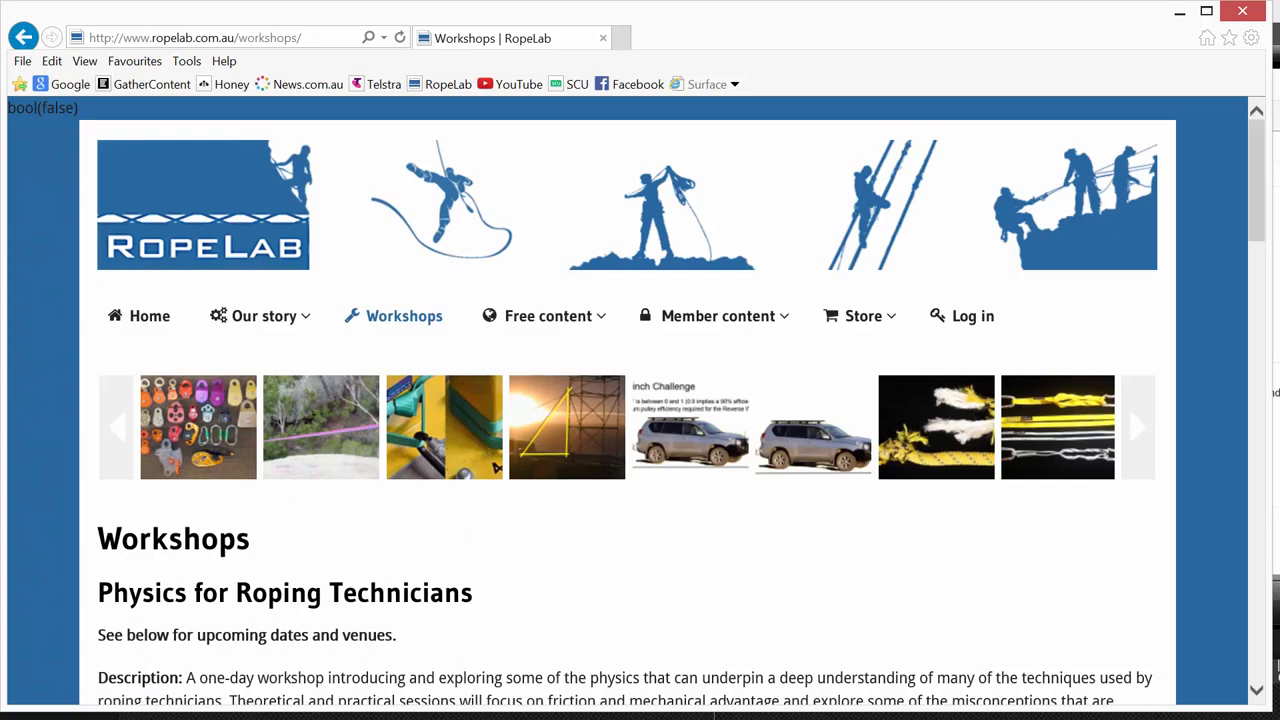
scroll("down", 3)
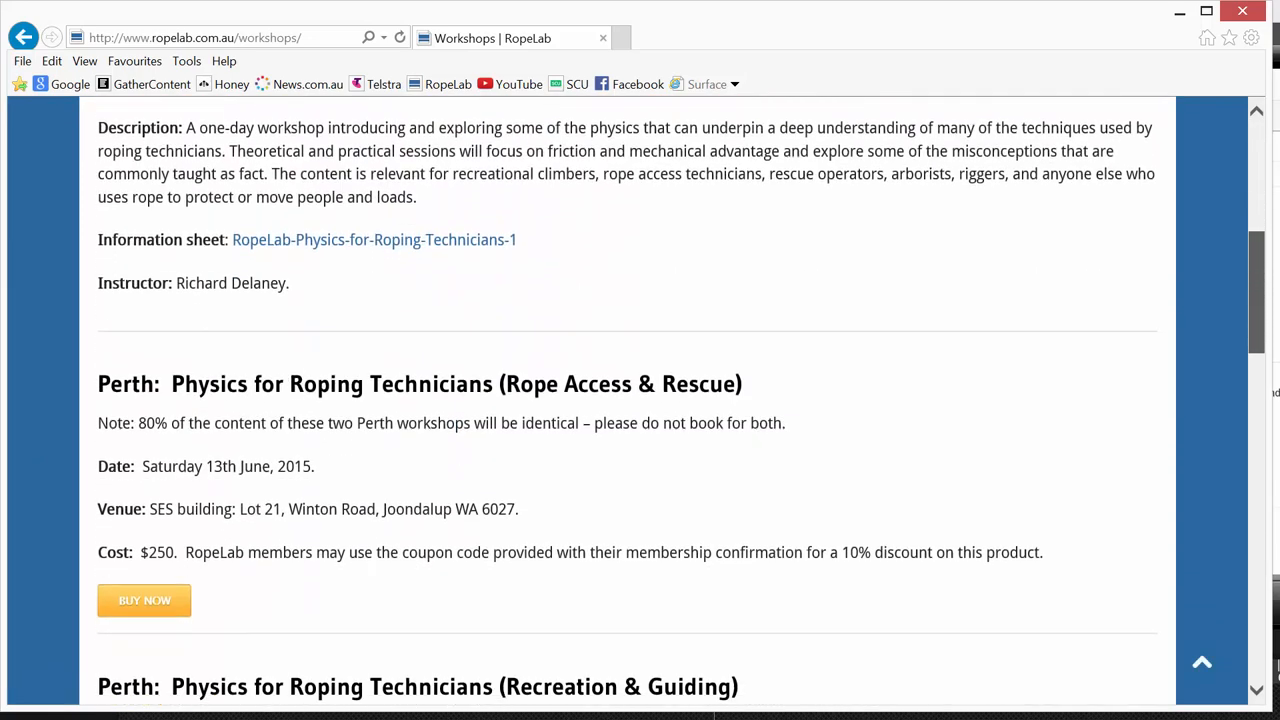
scroll("down", 3)
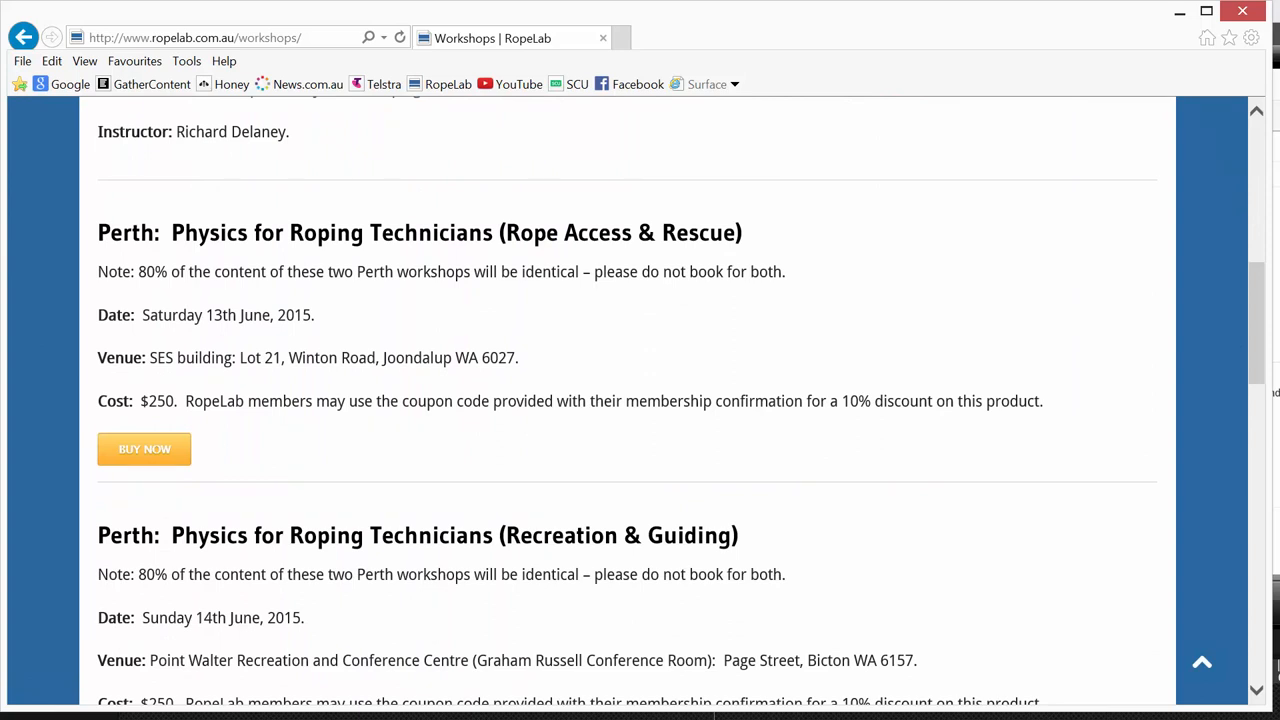
left_click_drag(50, 390, 216, 504)
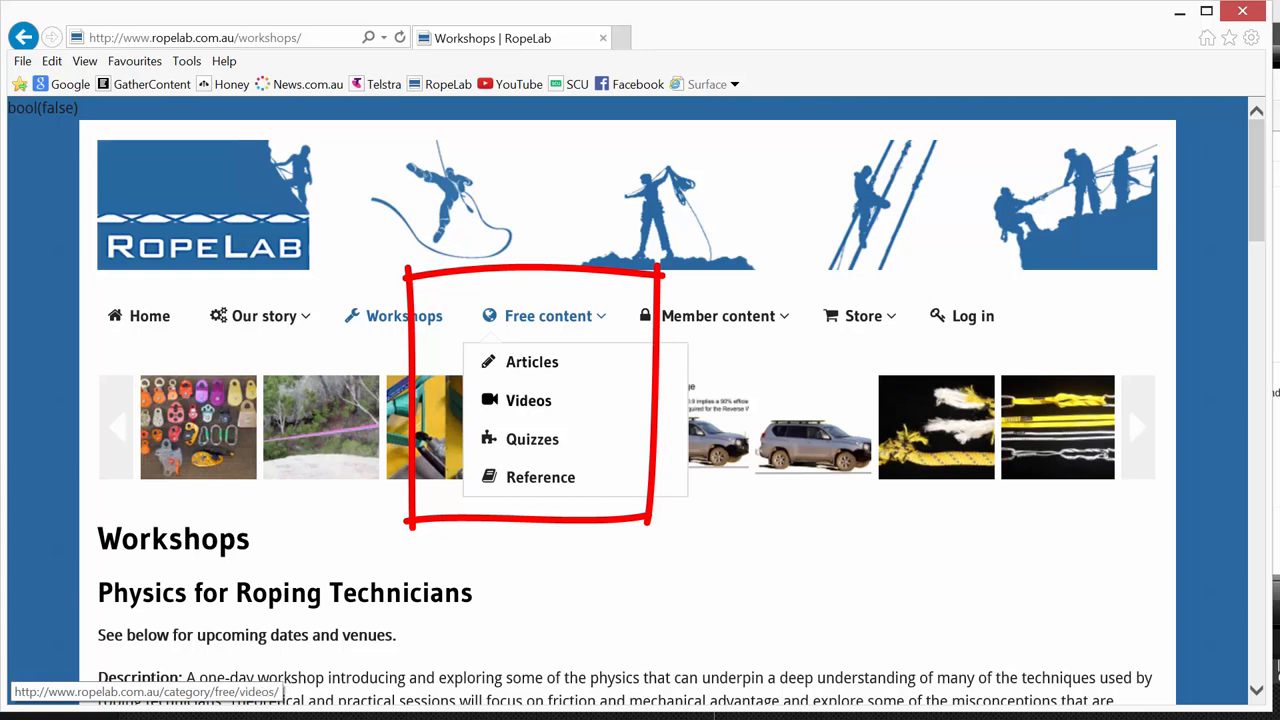
mouse_move(532, 440)
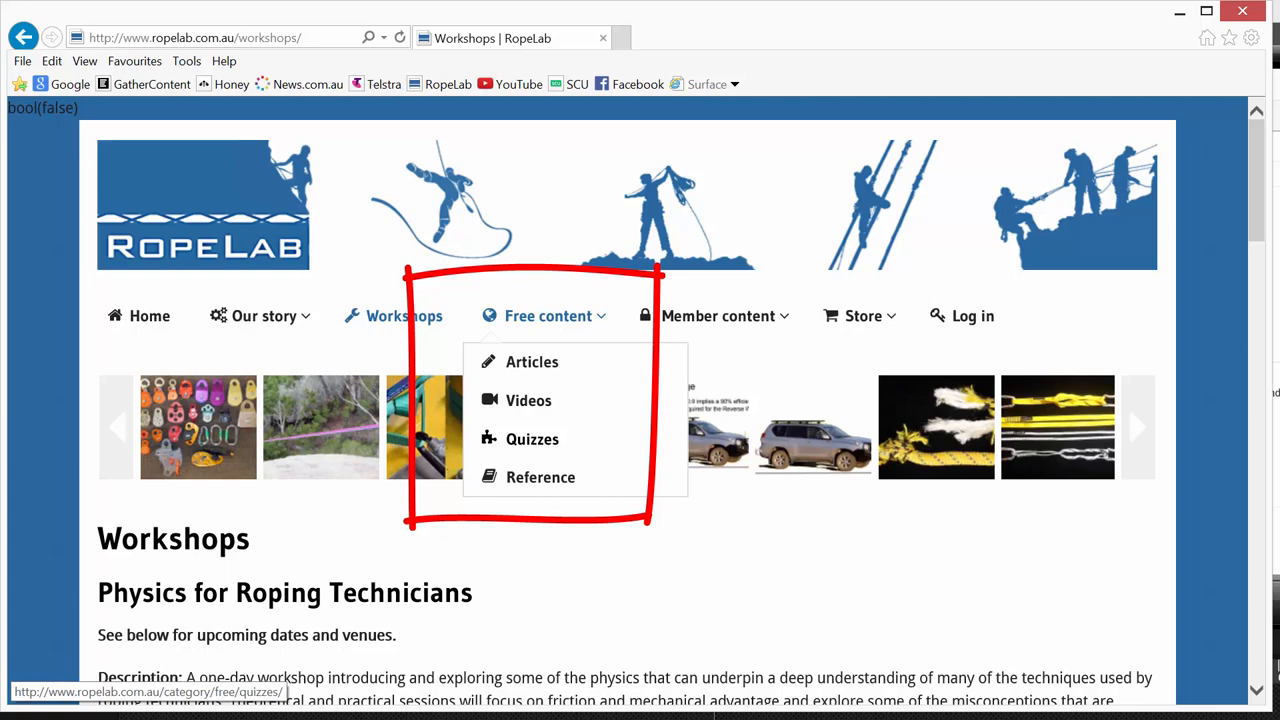
mouse_move(540, 476)
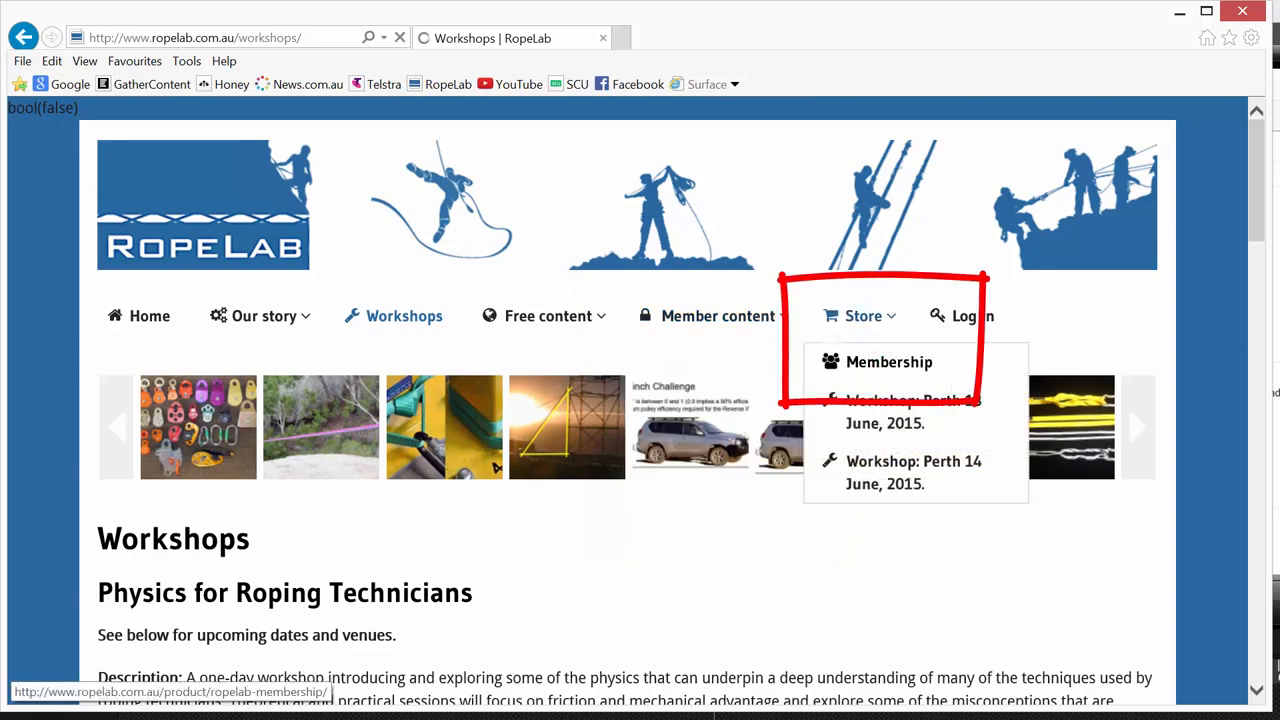
View the RopeLab Annual Membership product at $60 per year, scrolling past benefits and PayPal notes to Buy Now.
left_click(888, 360)
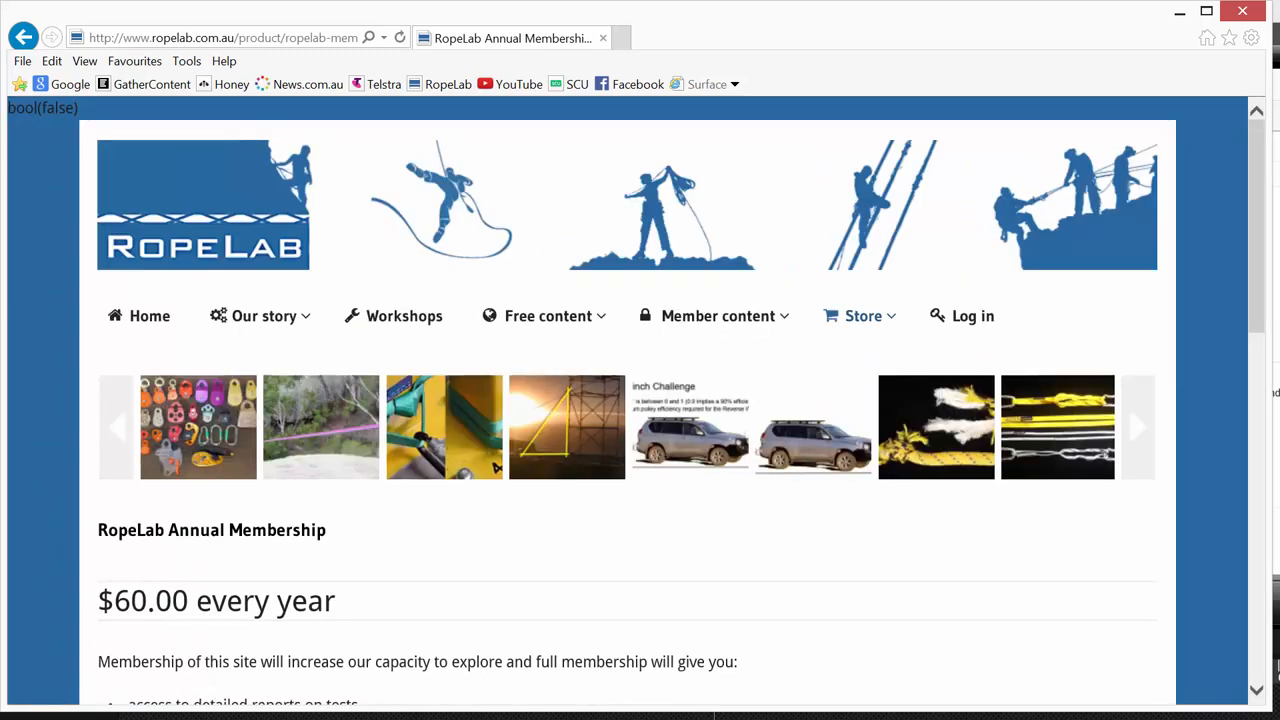
scroll("down", 3)
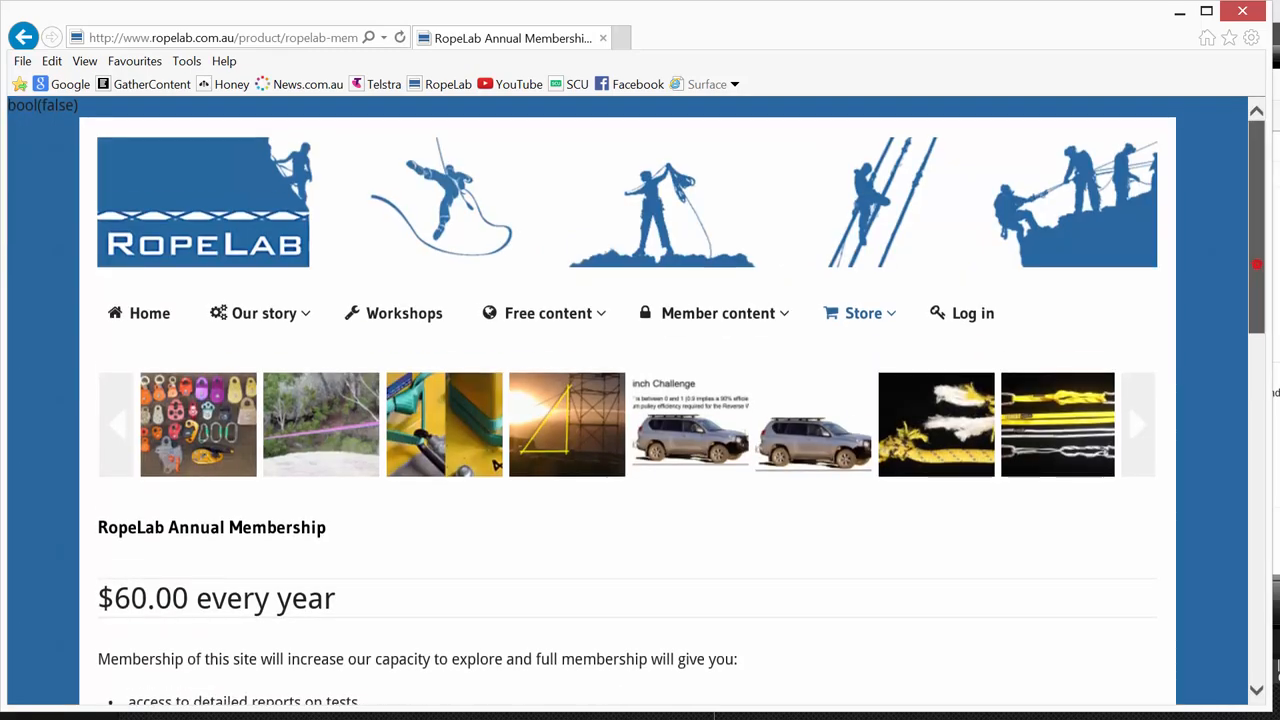
scroll("down", 3)
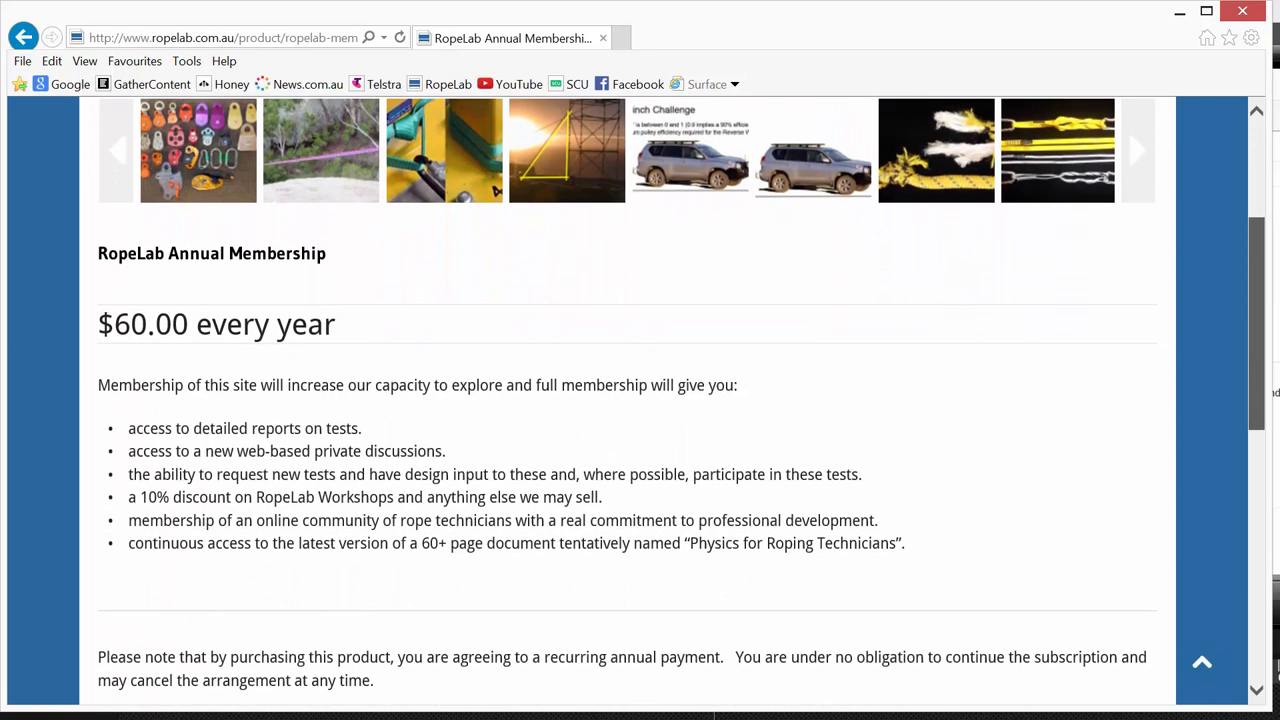
scroll("down", 3)
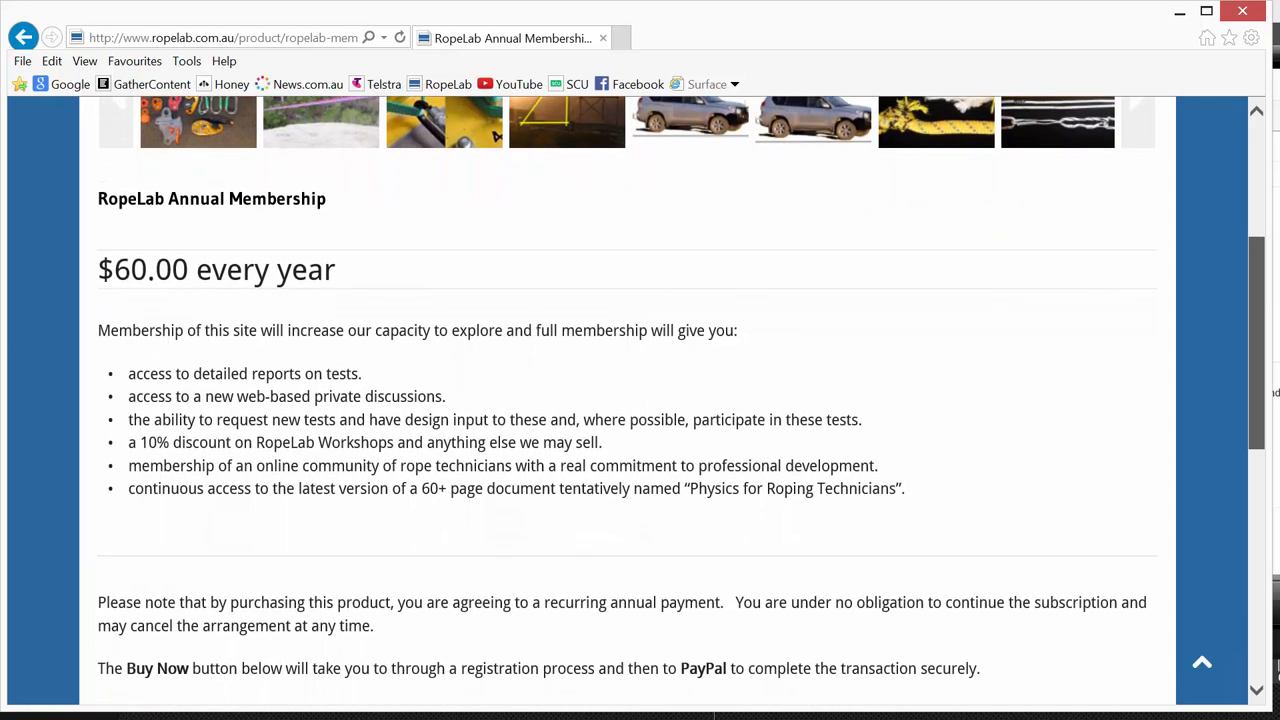
scroll("down", 3)
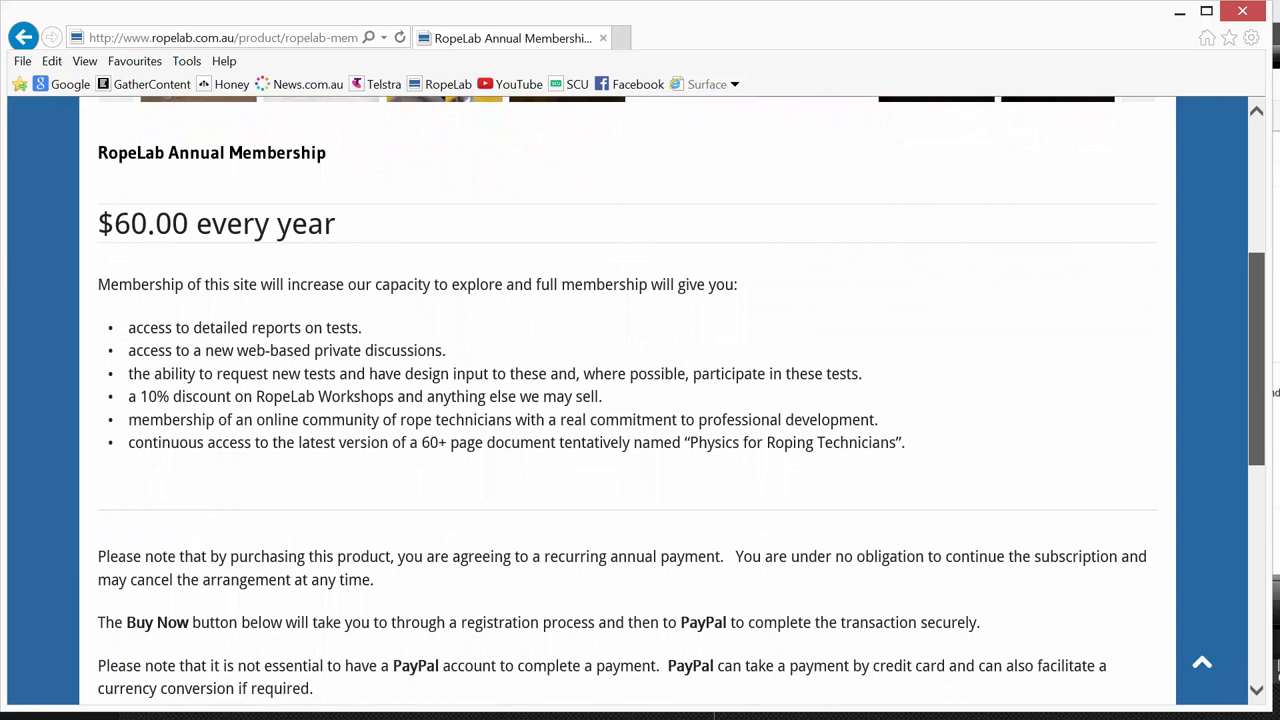
scroll("down", 3)
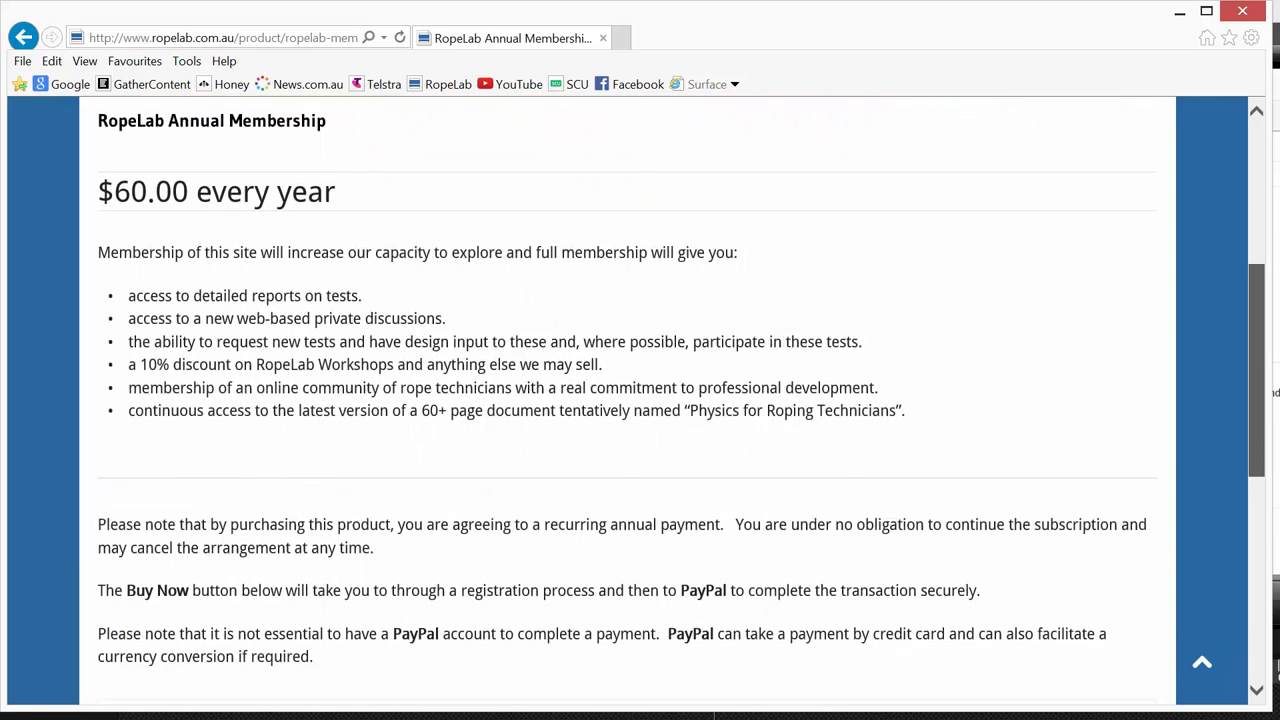
scroll("down", 3)
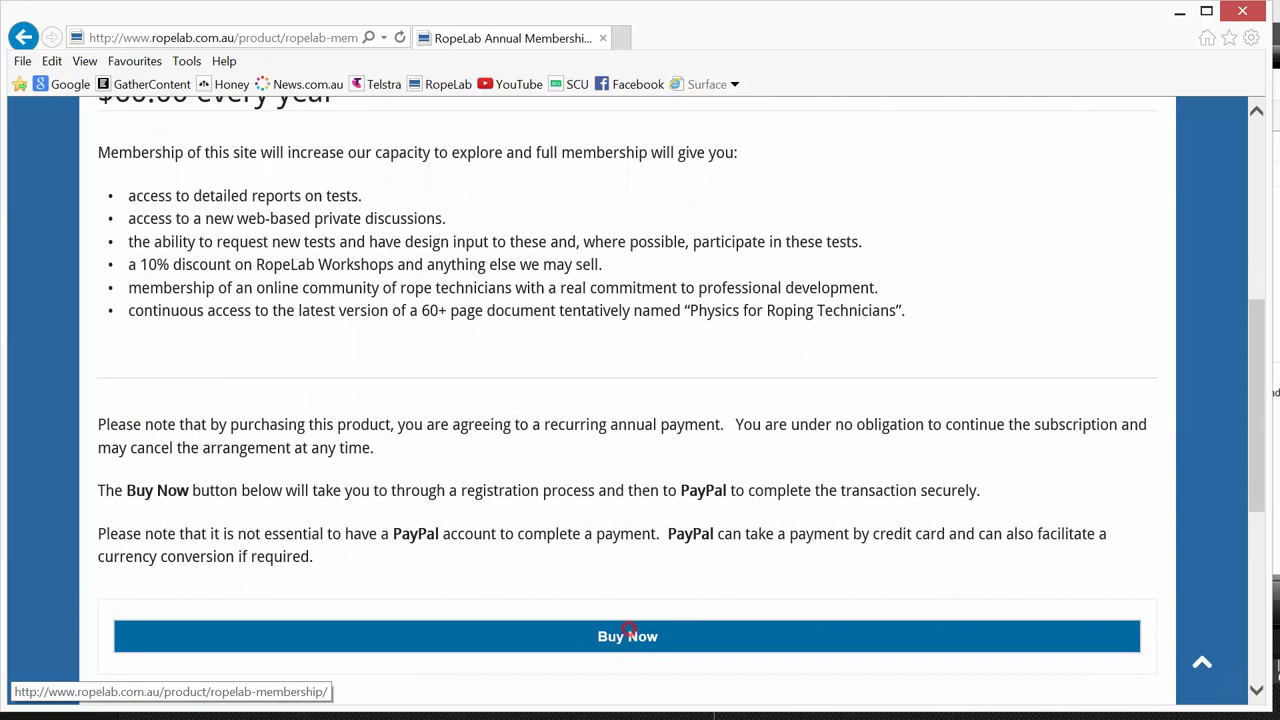
Start Buy Now to reveal the registration form for username, names, email and password, then return to the top.
left_click(628, 636)
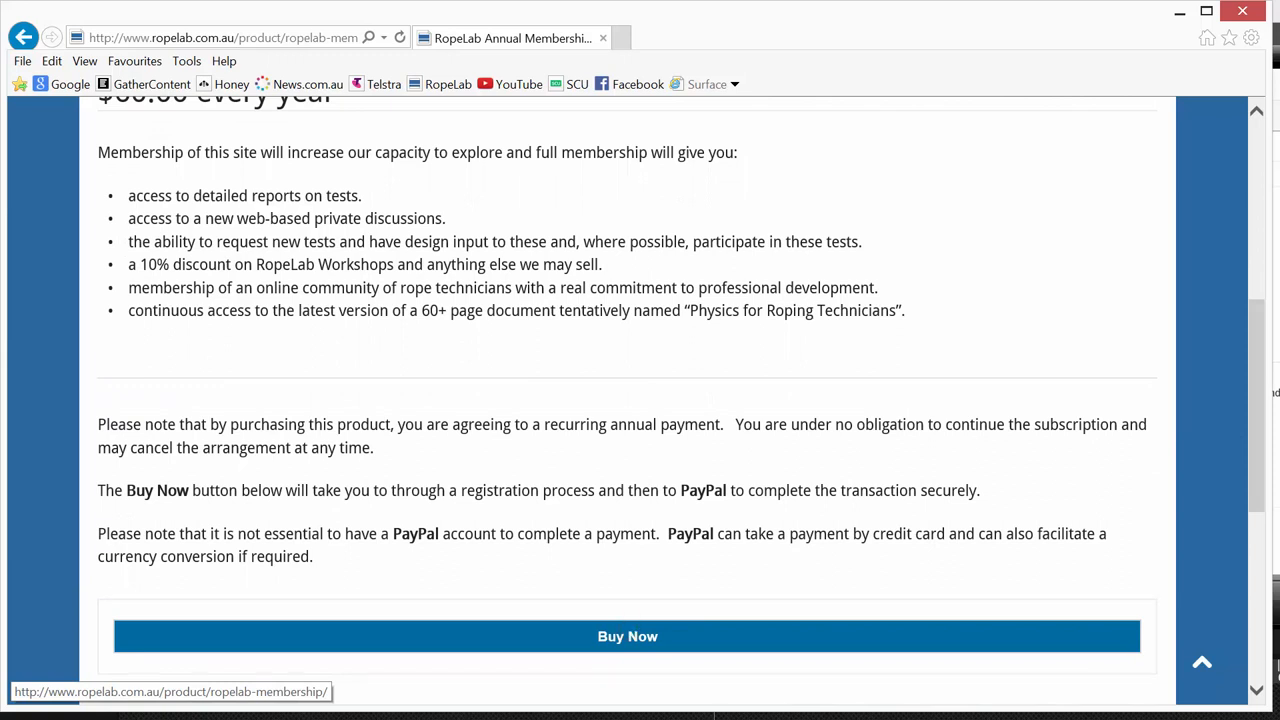
left_click(628, 636)
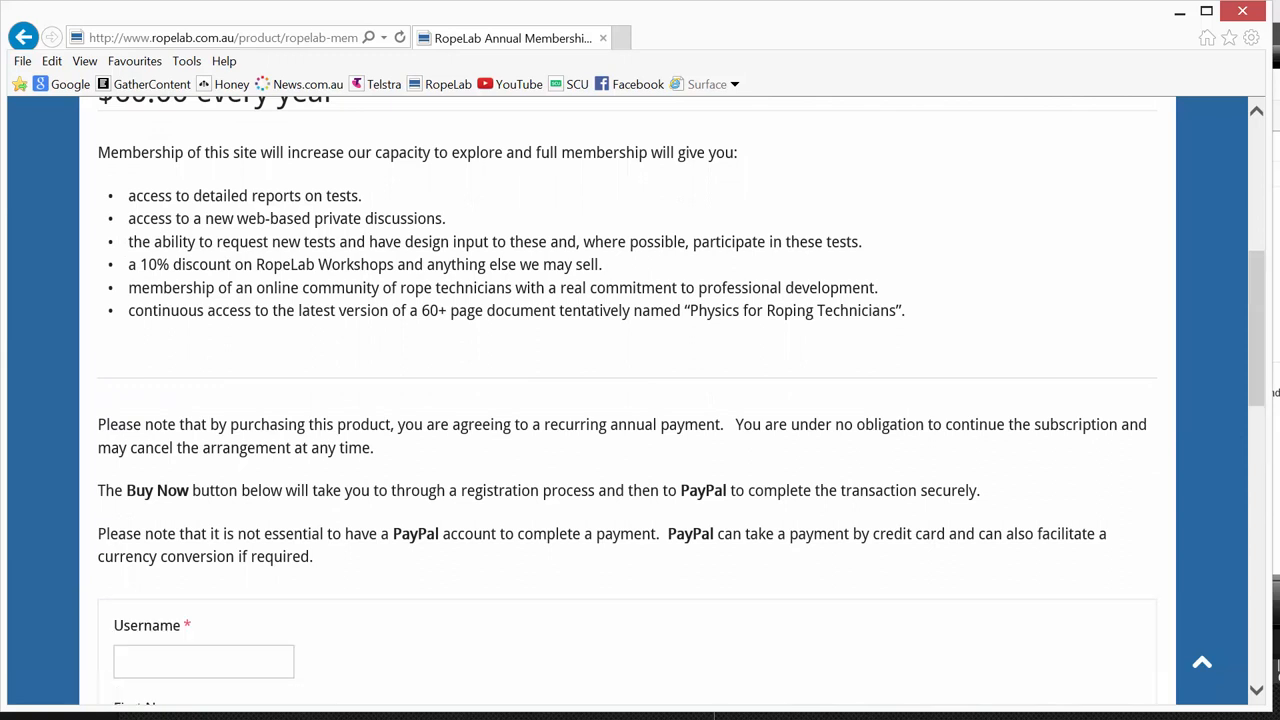
scroll("down", 3)
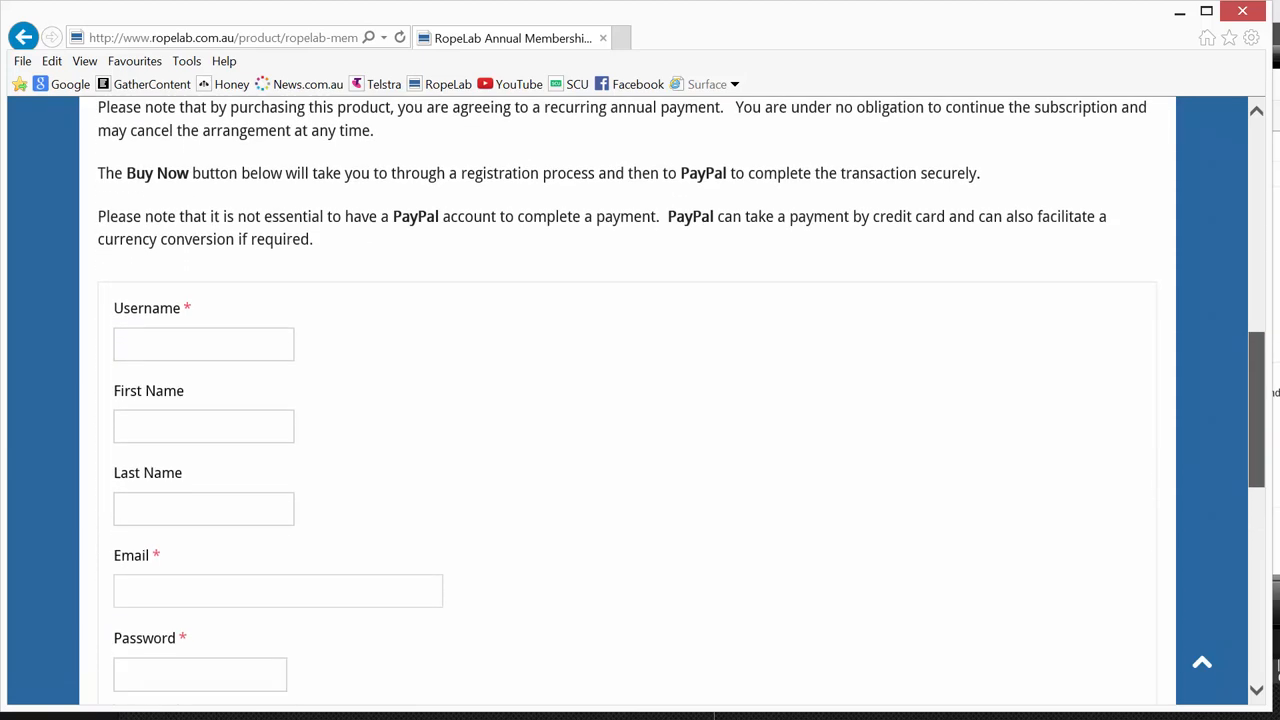
scroll("down", 3)
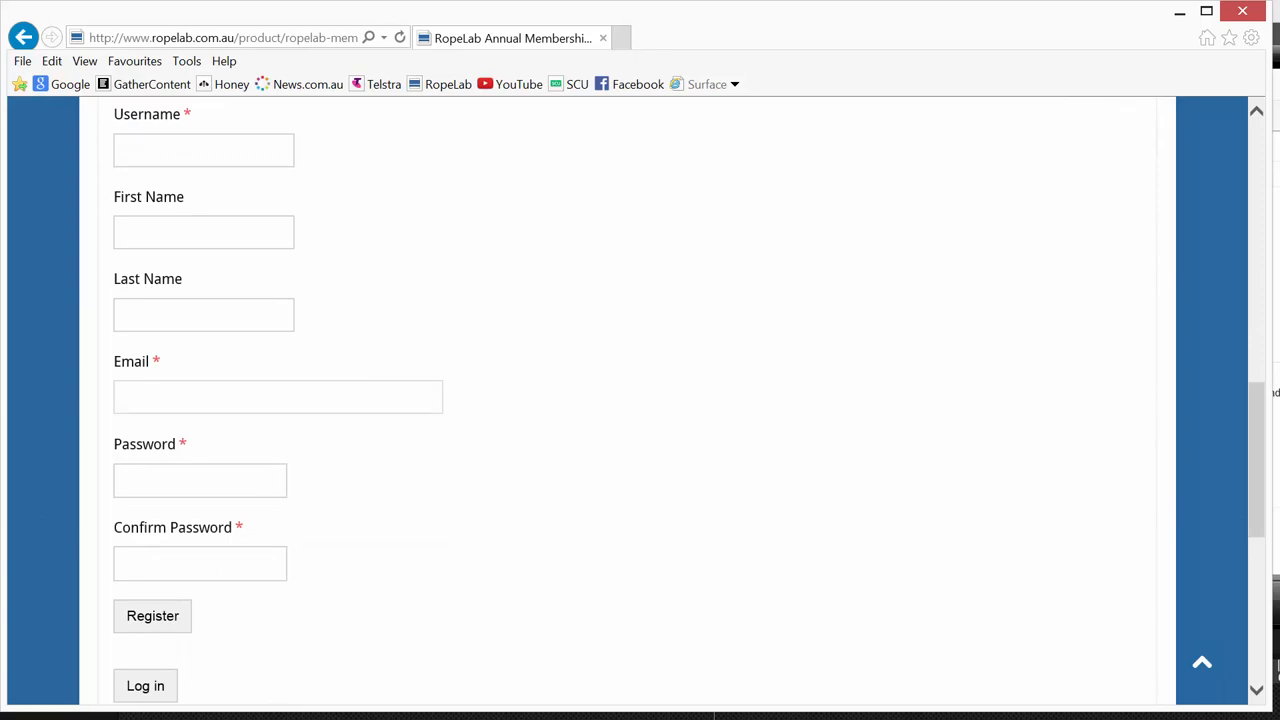
scroll("up", 3)
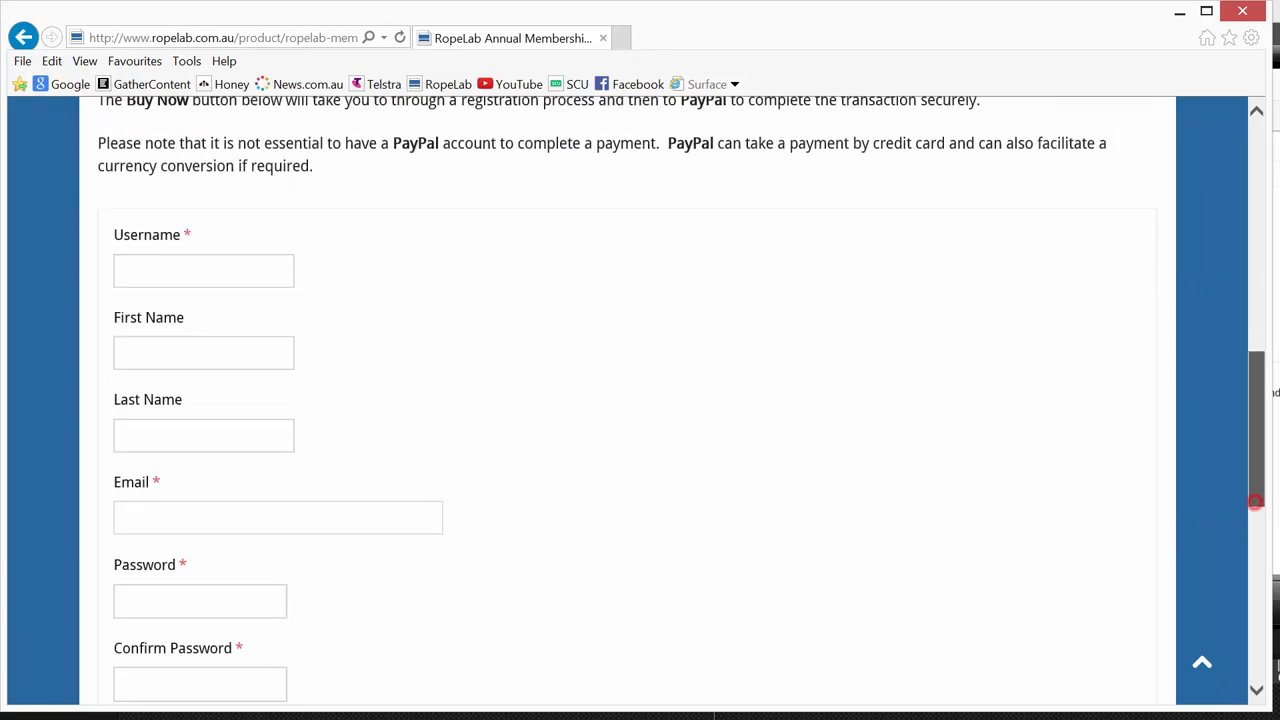
scroll("up", 3)
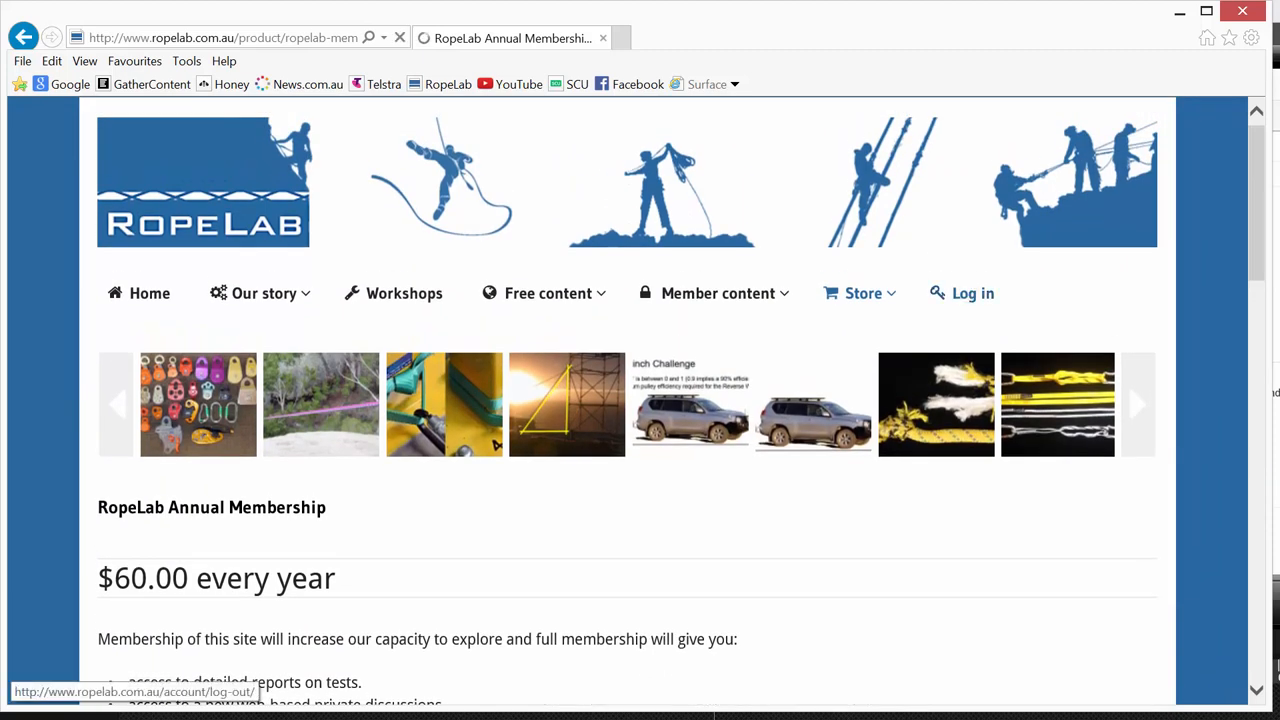
Log in to the member account with username and password, declining to save the password for this site.
left_click(972, 292)
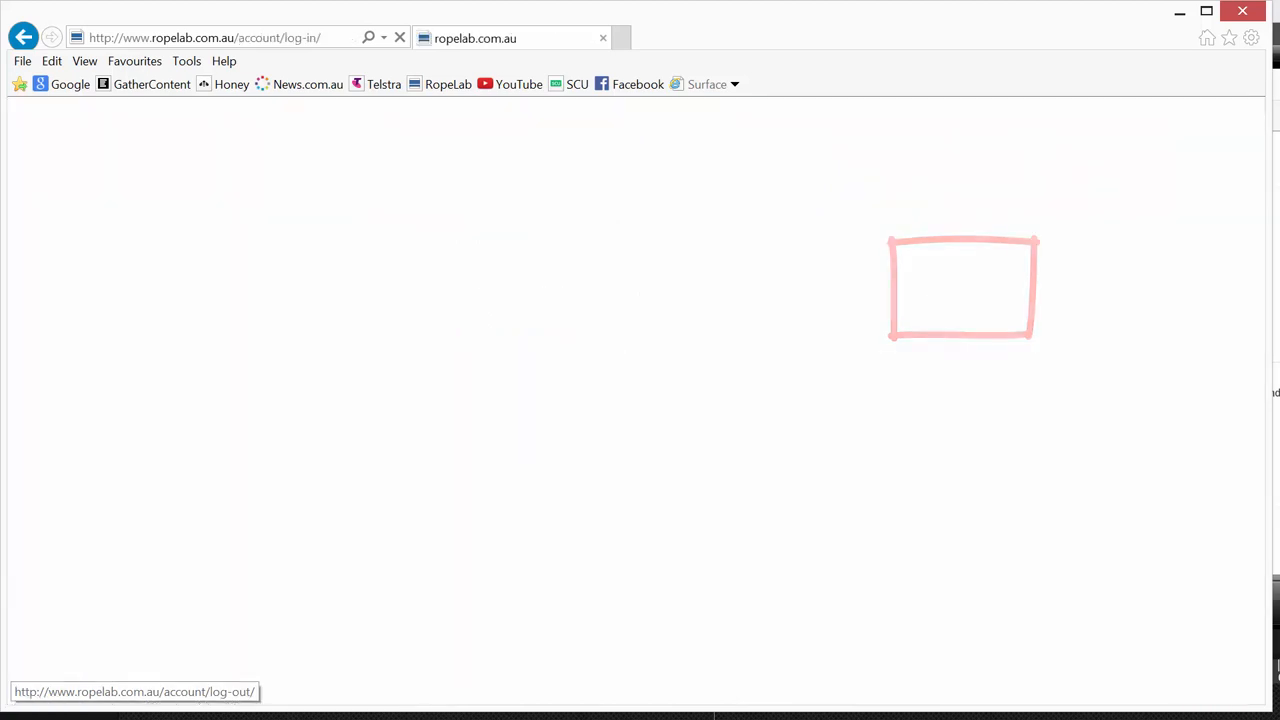
left_click(972, 292)
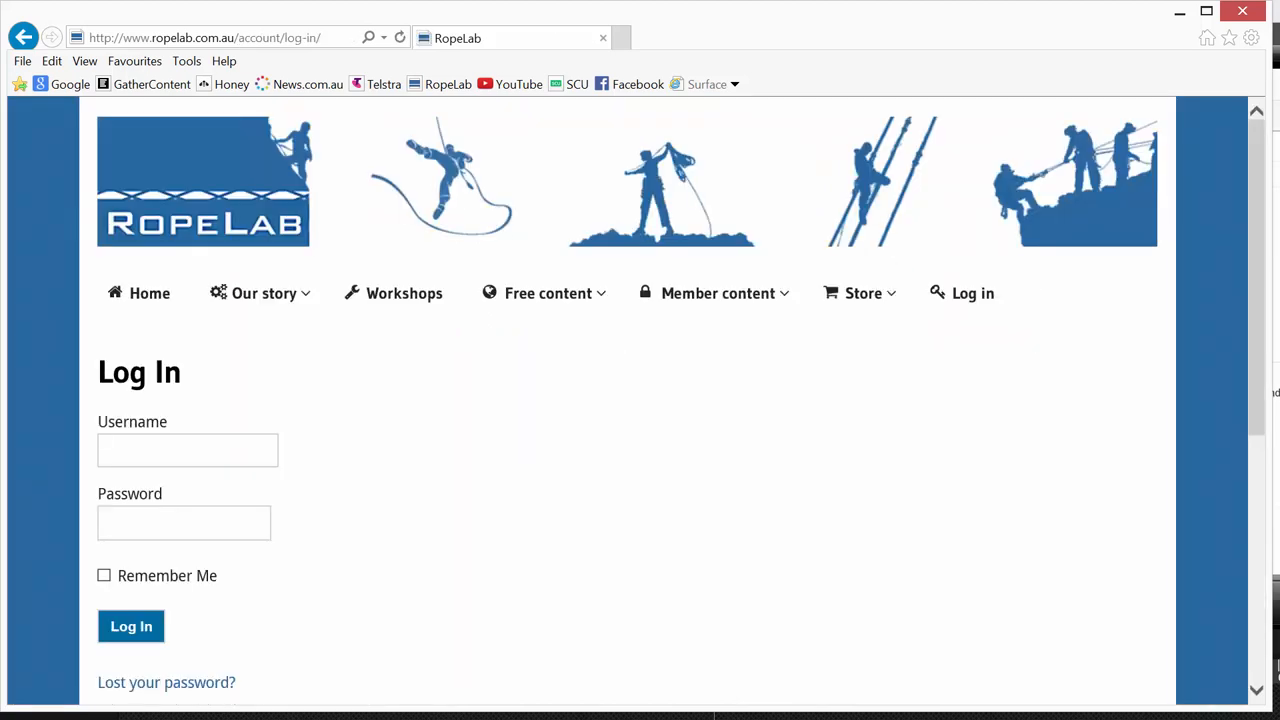
type("sera")
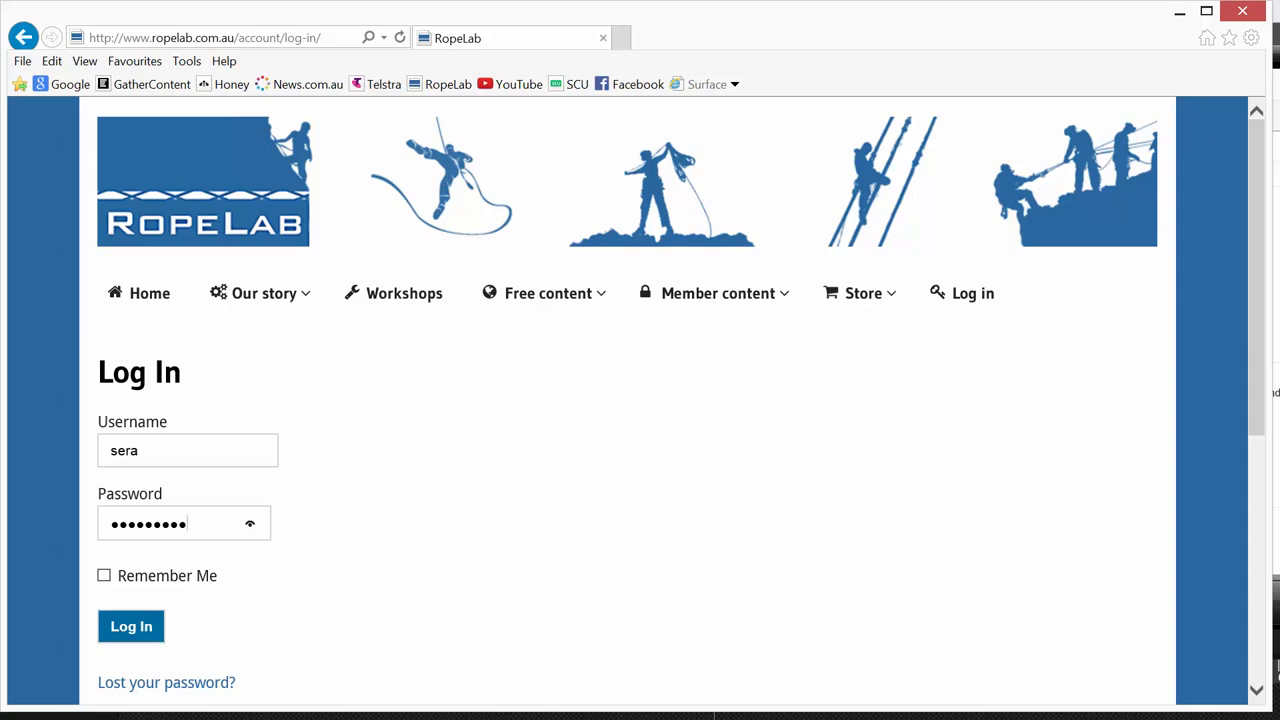
left_click(132, 626)
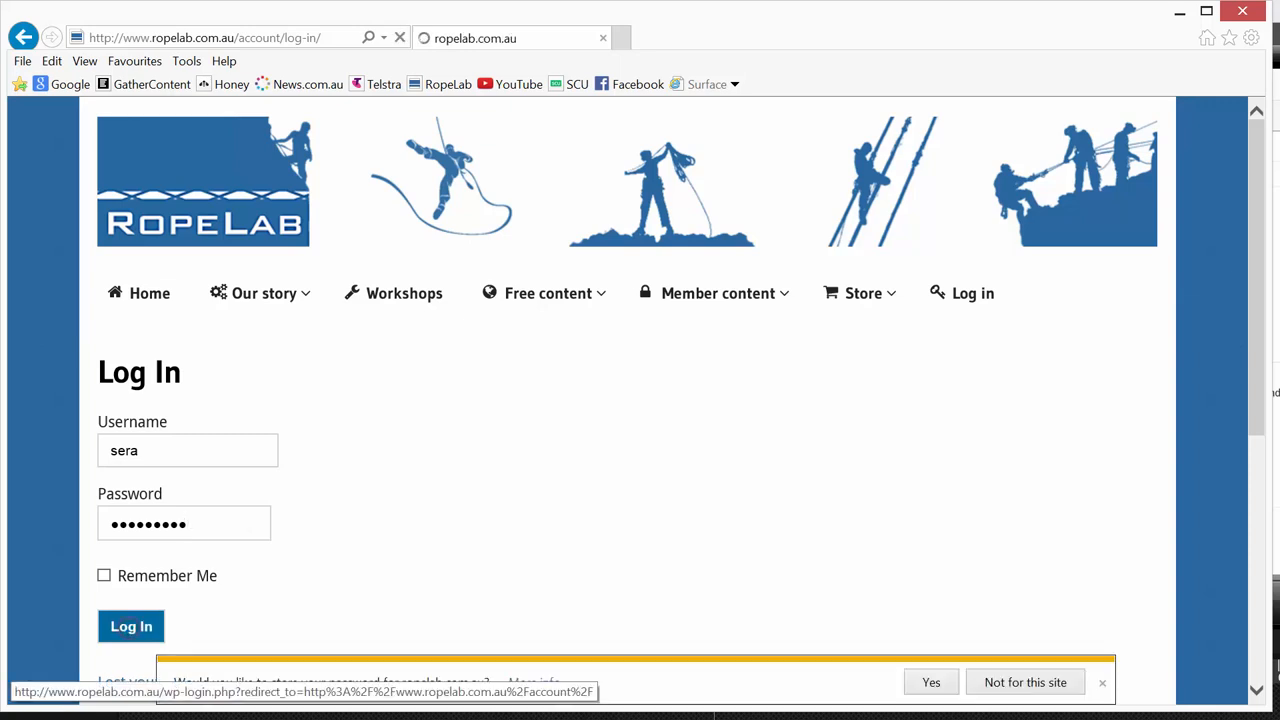
left_click(132, 626)
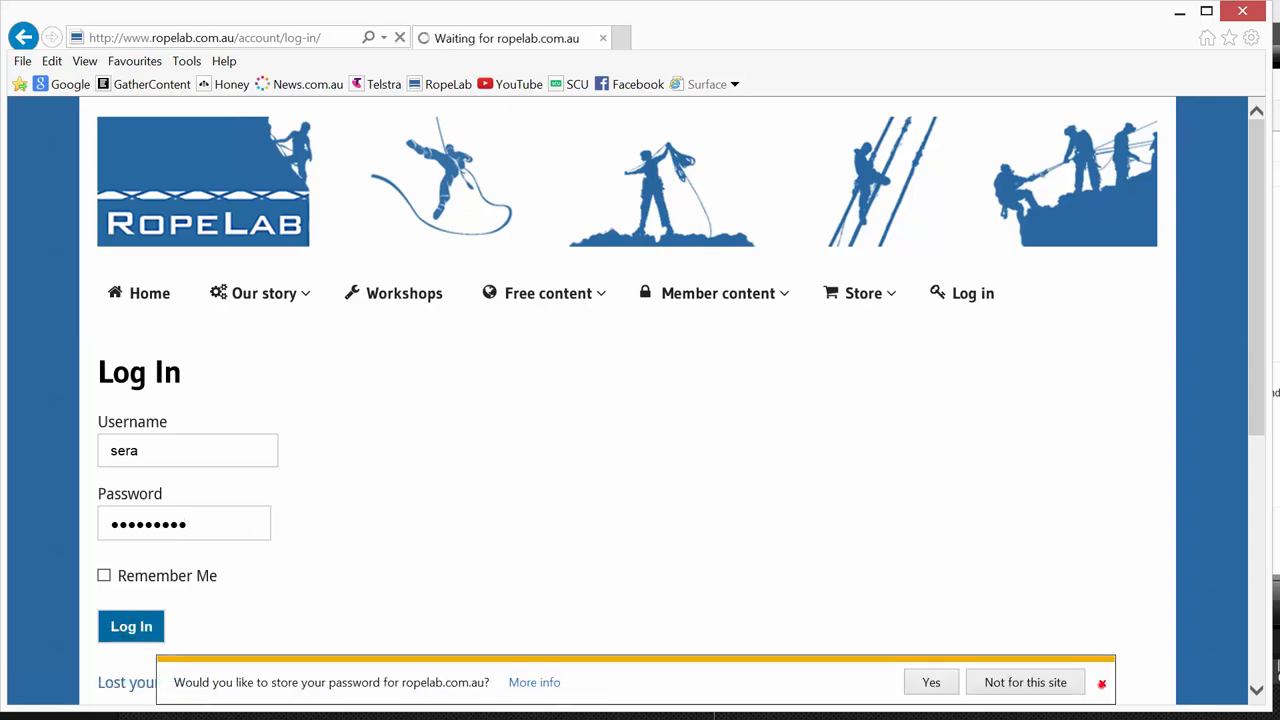
left_click(1024, 682)
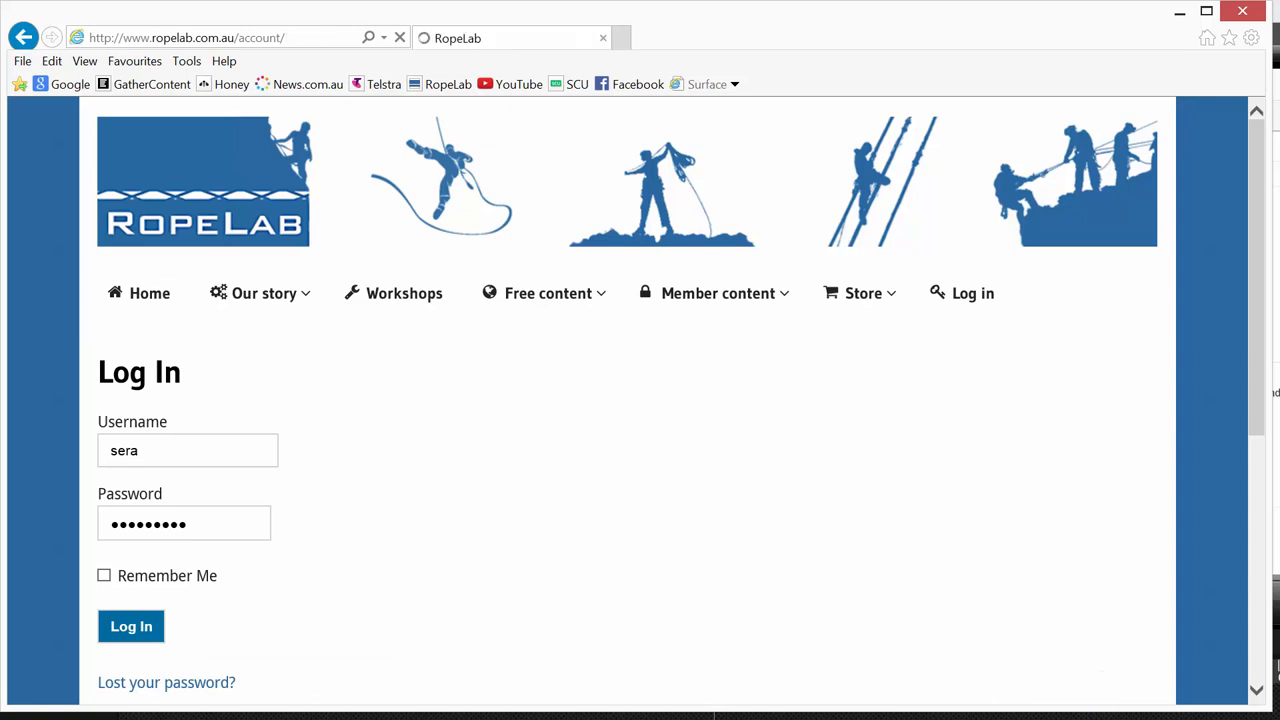
left_click(132, 626)
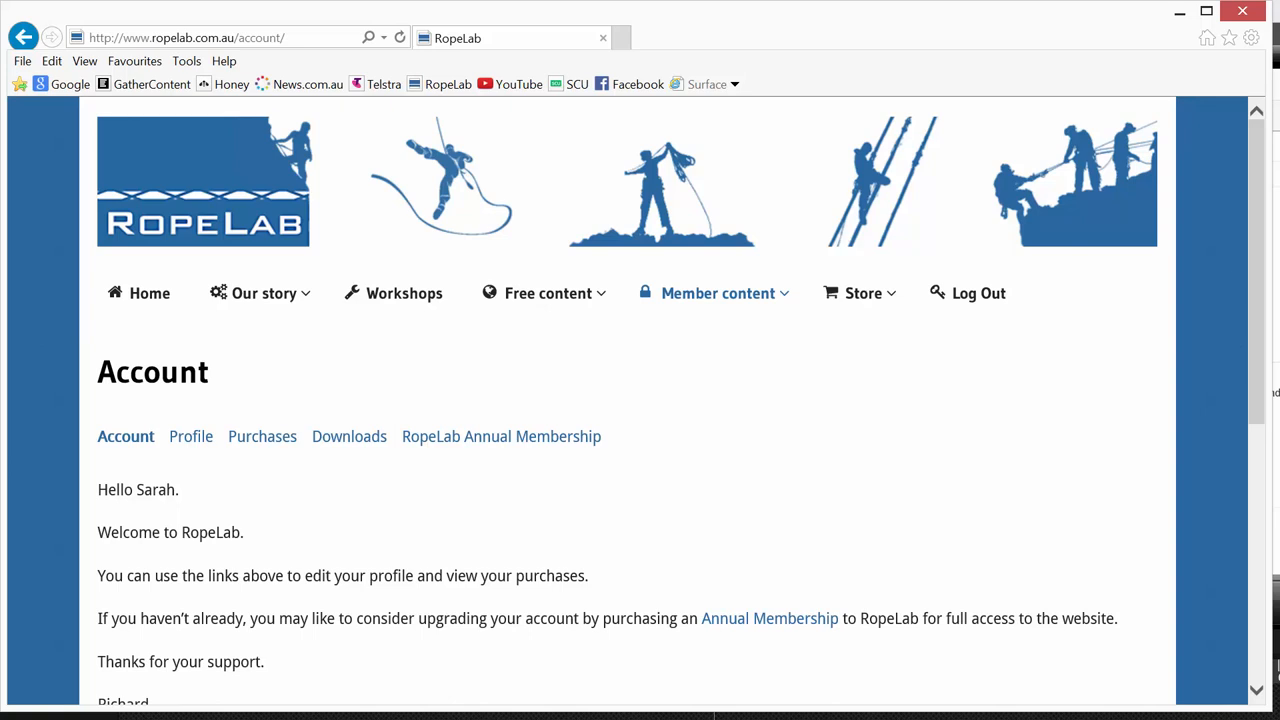
mouse_move(190, 436)
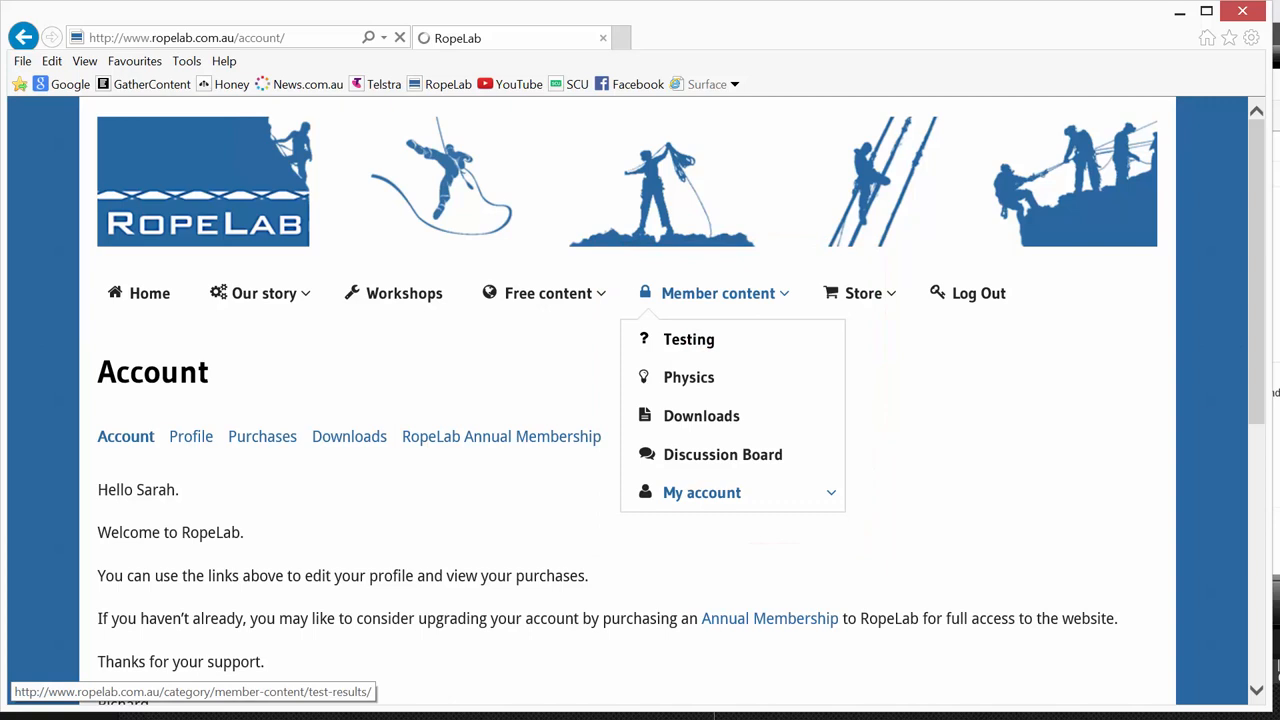
Browse the Testing Archive of member articles and choose the Members: Pulley efficiency post.
left_click(688, 340)
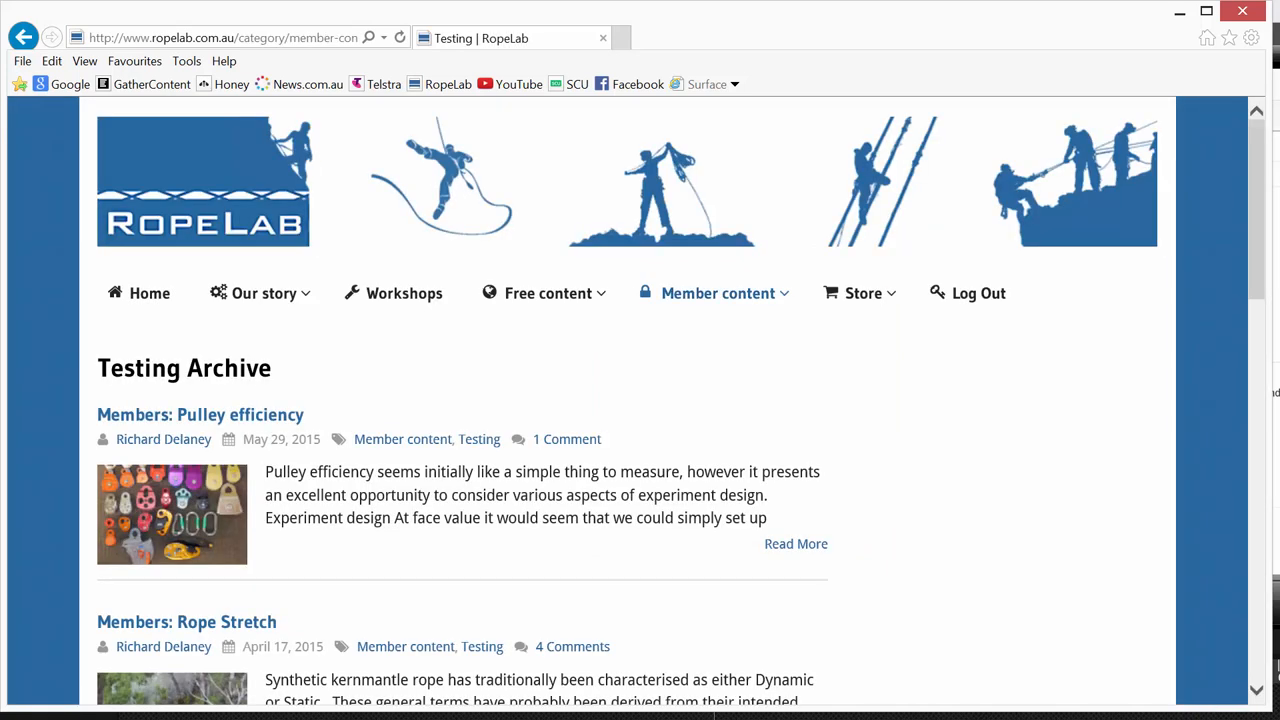
scroll("down", 3)
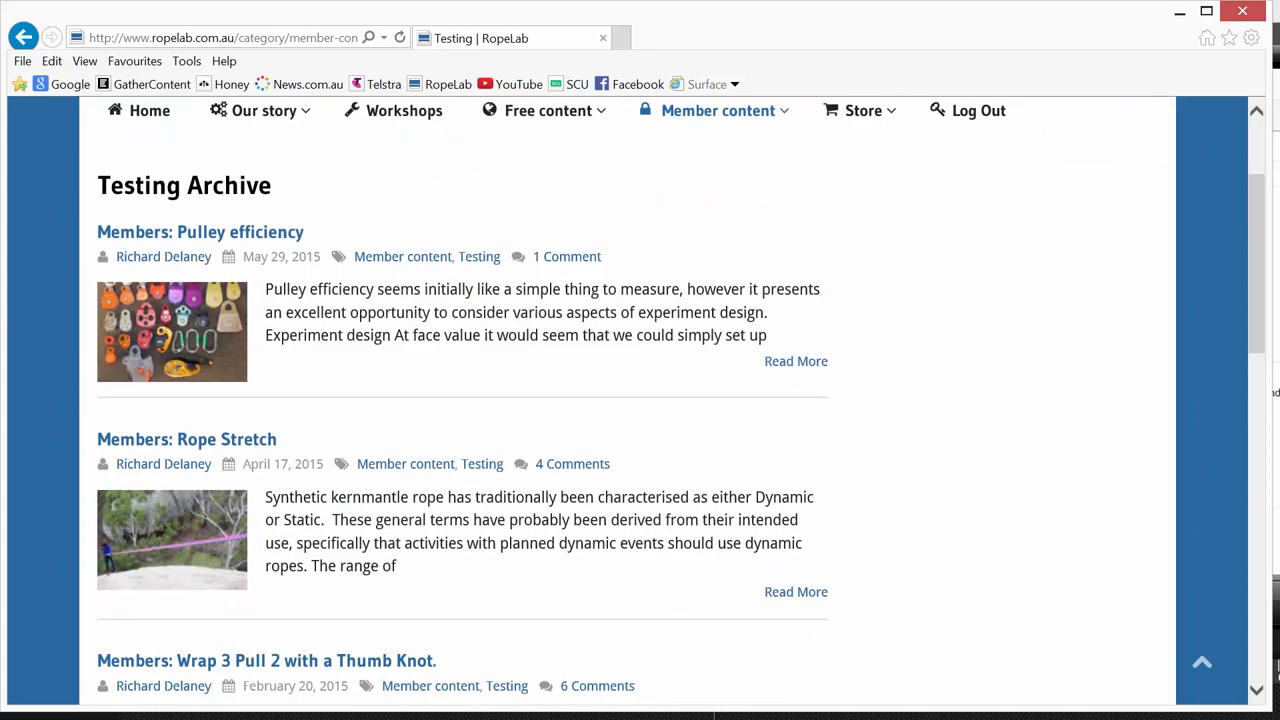
scroll("down", 3)
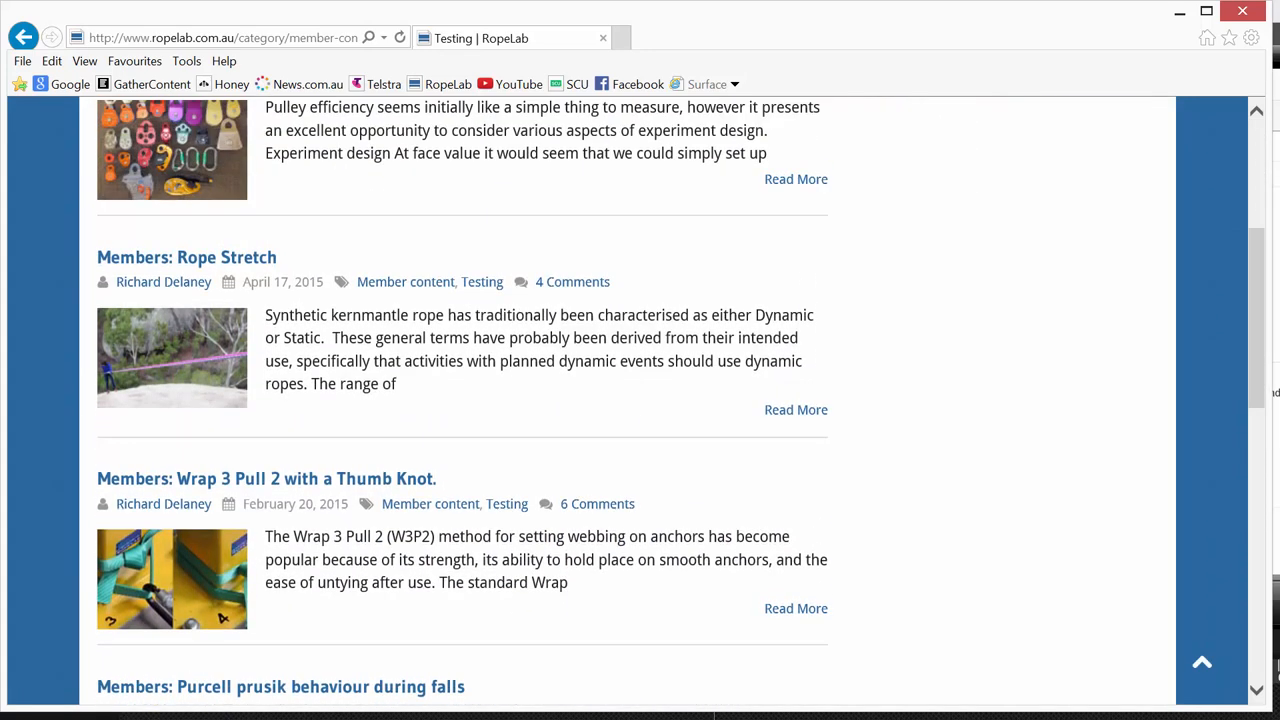
scroll("up", 3)
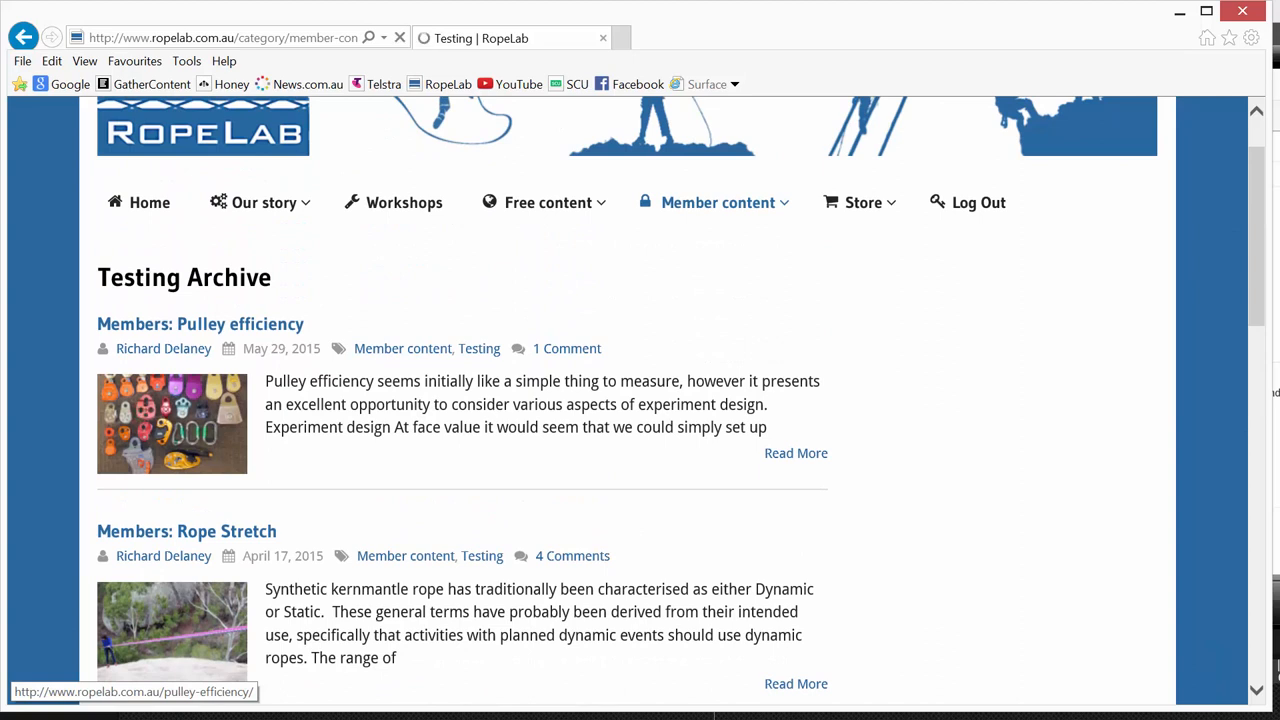
left_click(200, 324)
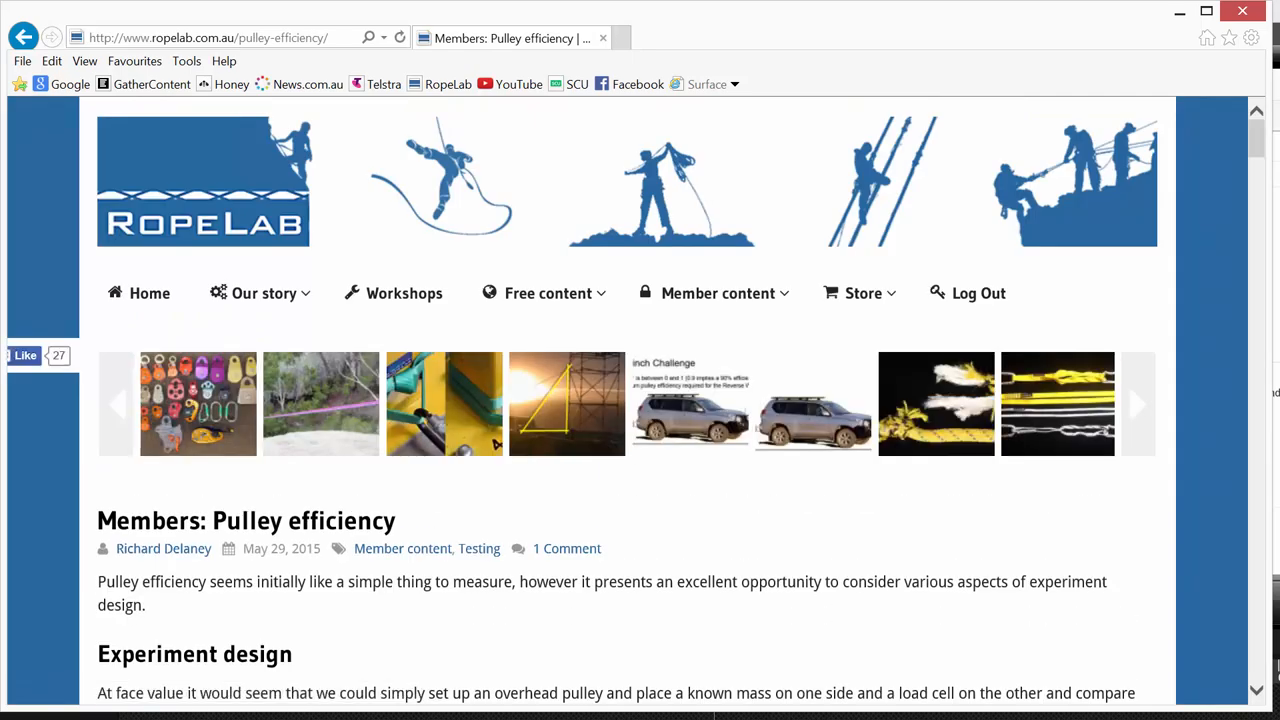
Read down the Pulley efficiency article to its comments section, then scroll back up slightly.
scroll("down", 3)
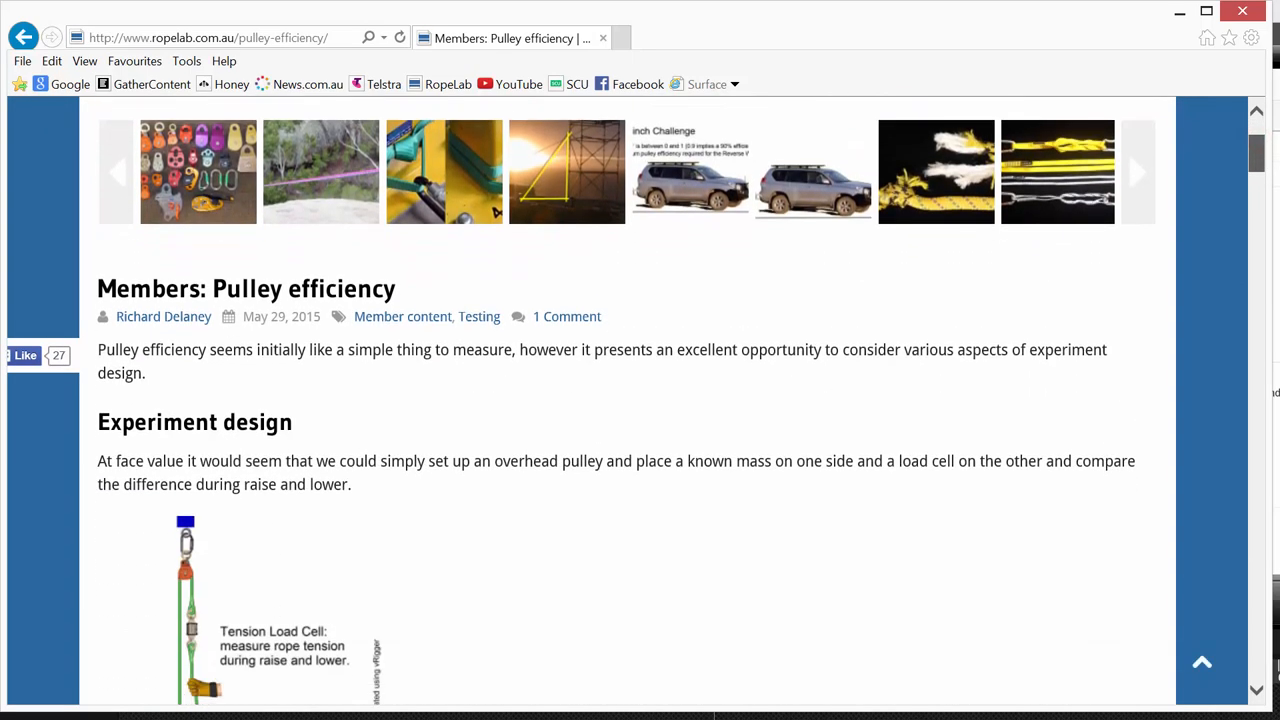
scroll("down", 3)
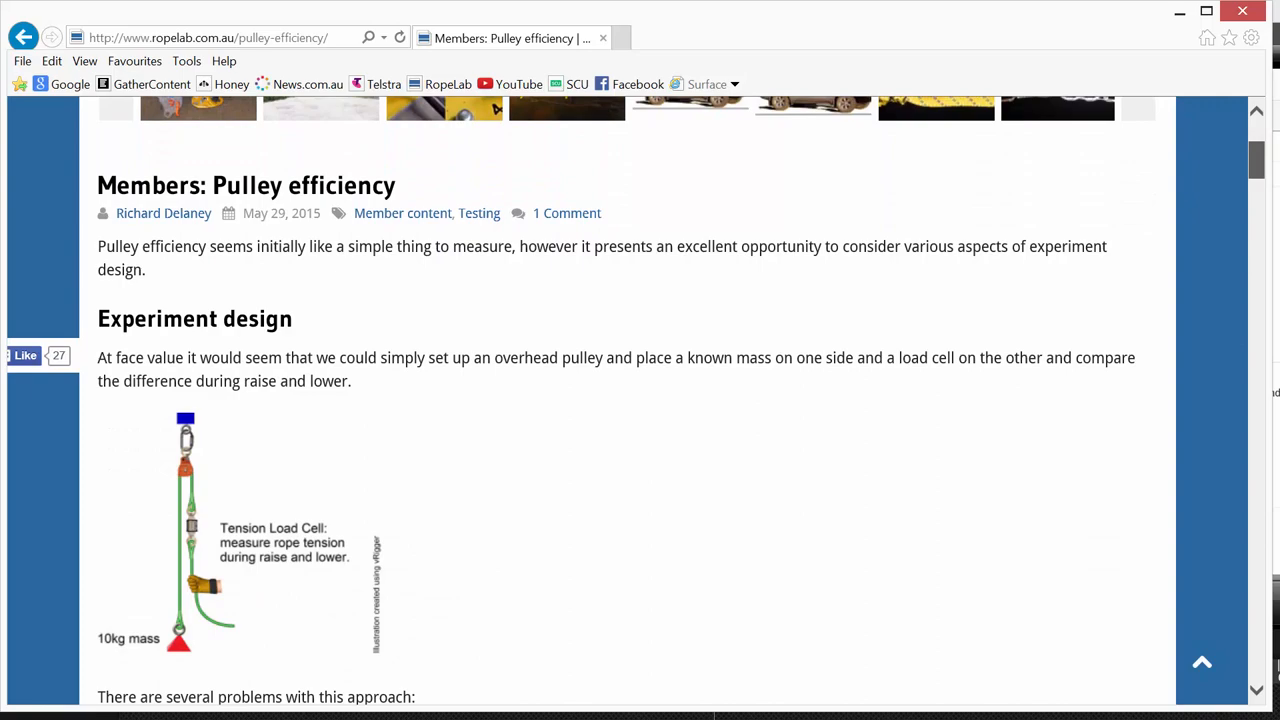
scroll("down", 3)
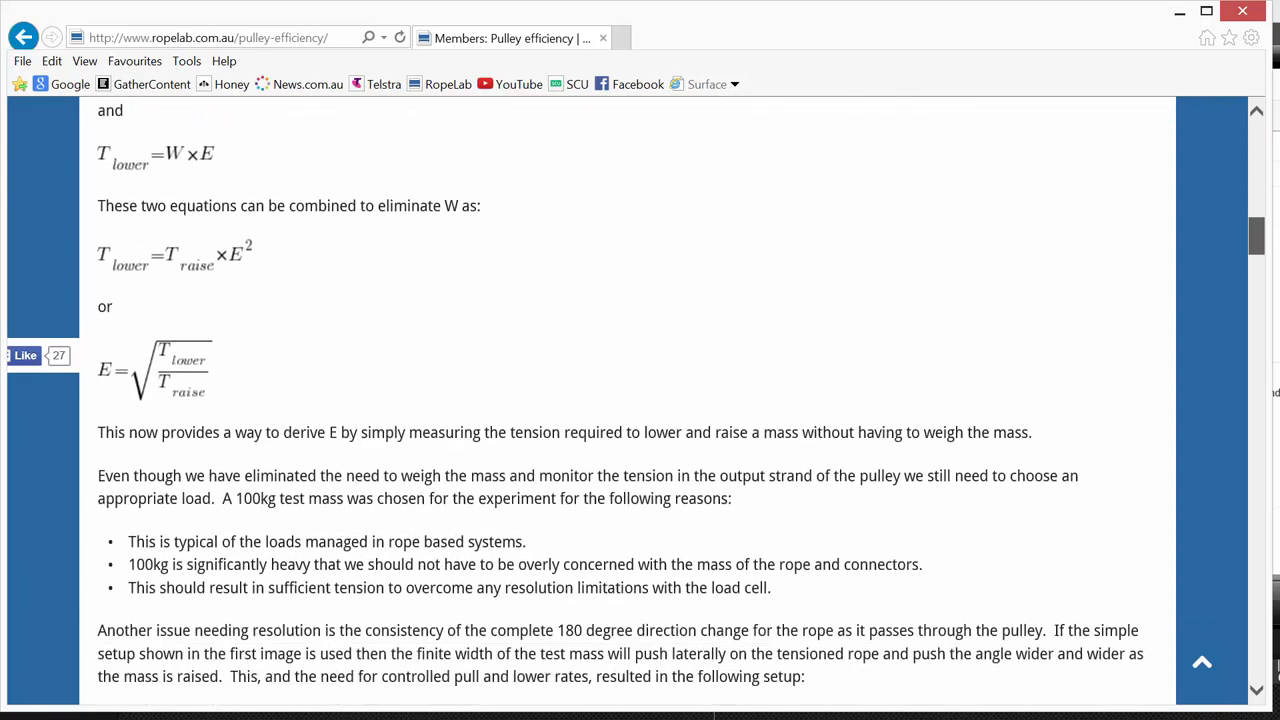
scroll("down", 3)
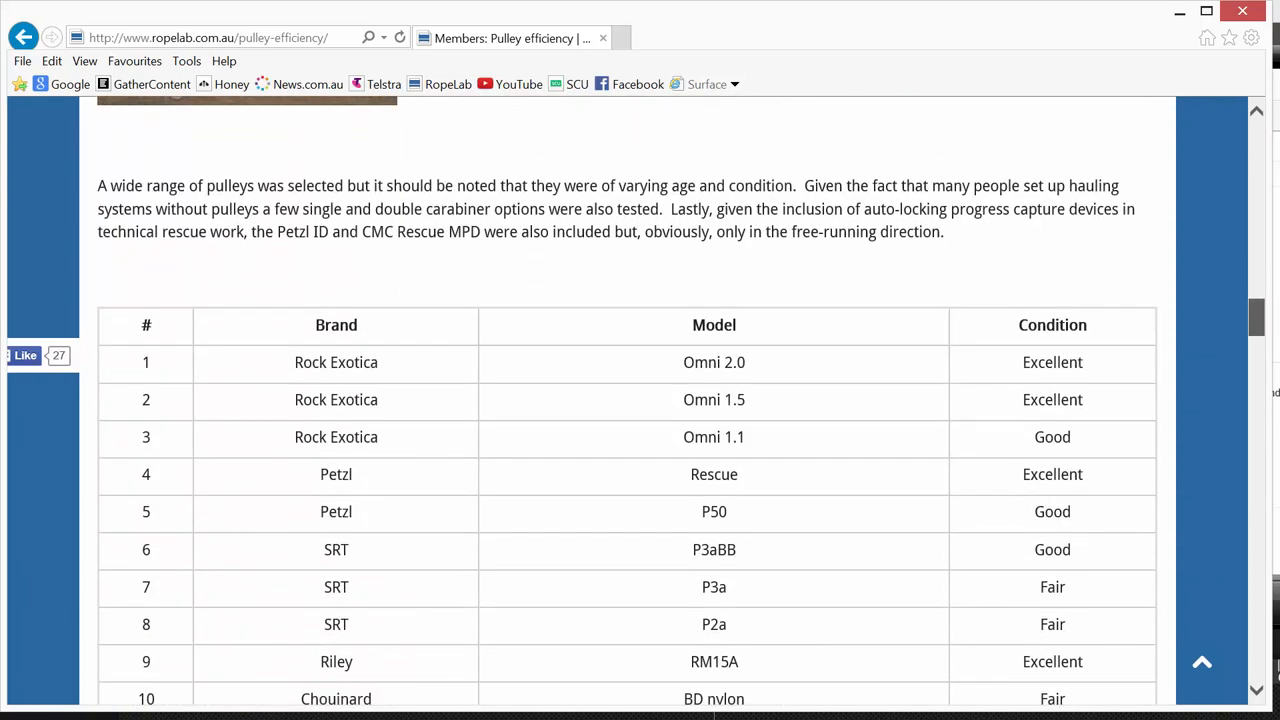
scroll("down", 3)
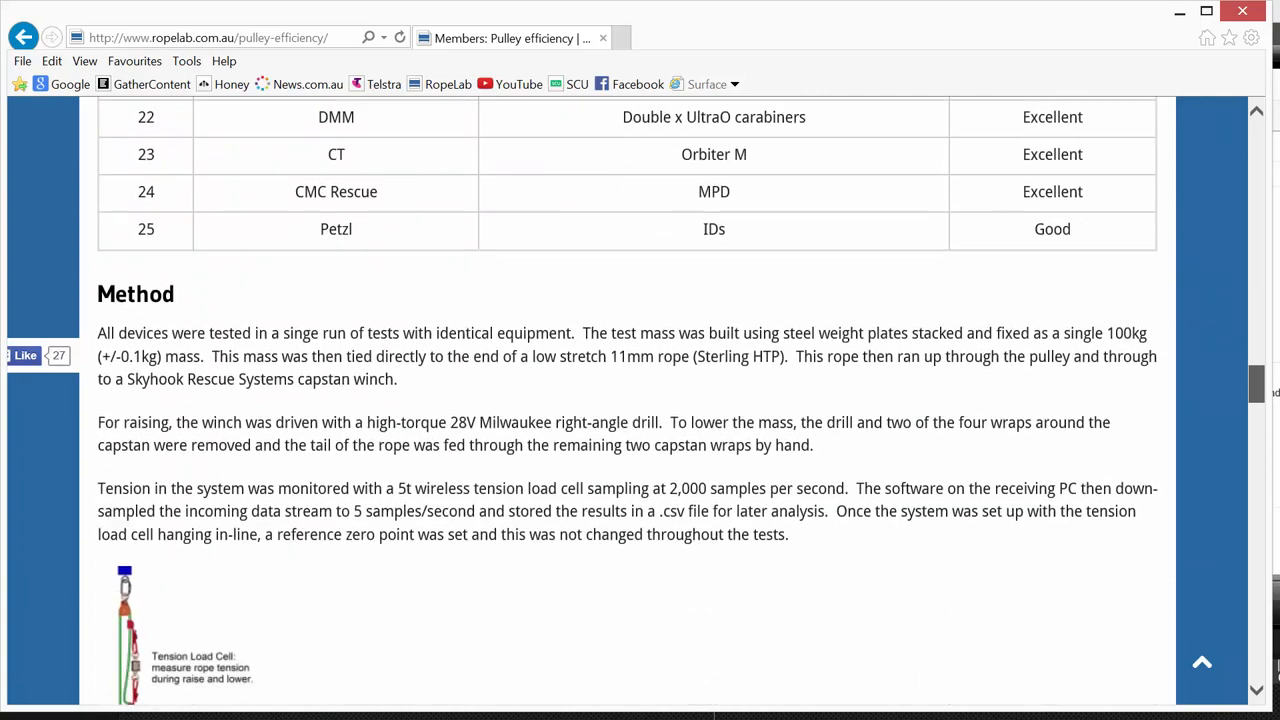
scroll("down", 3)
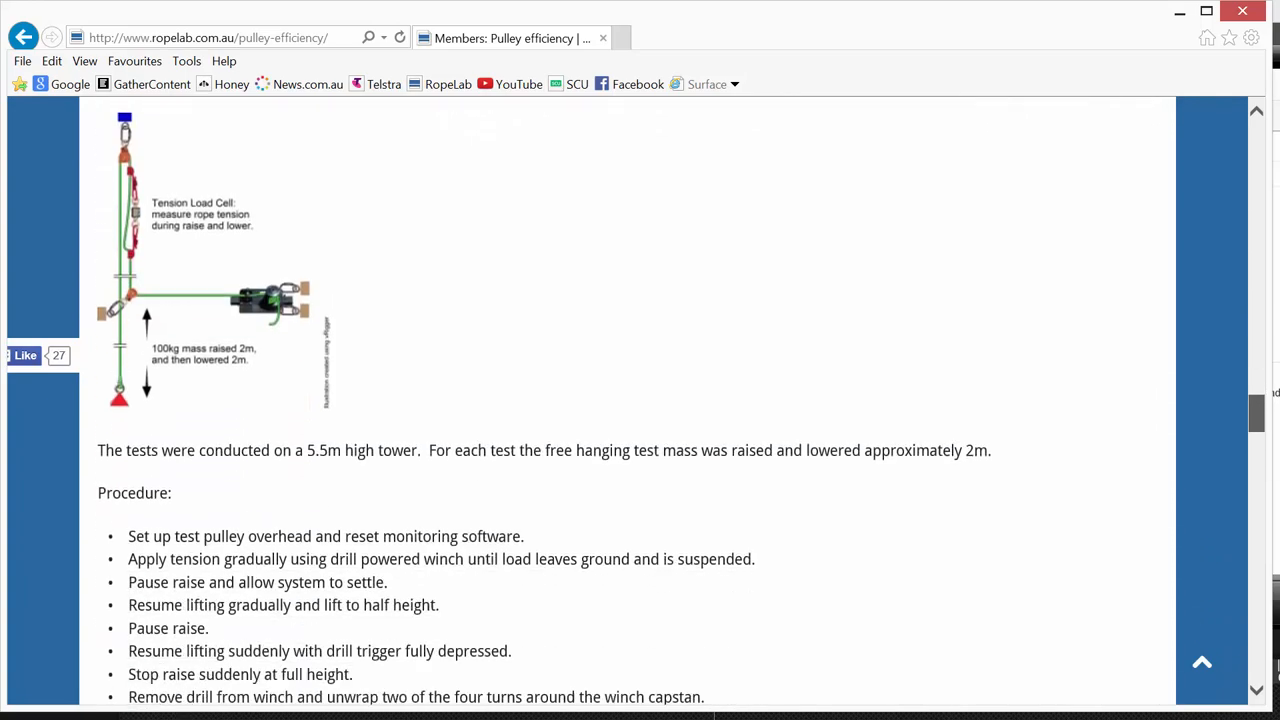
scroll("down", 3)
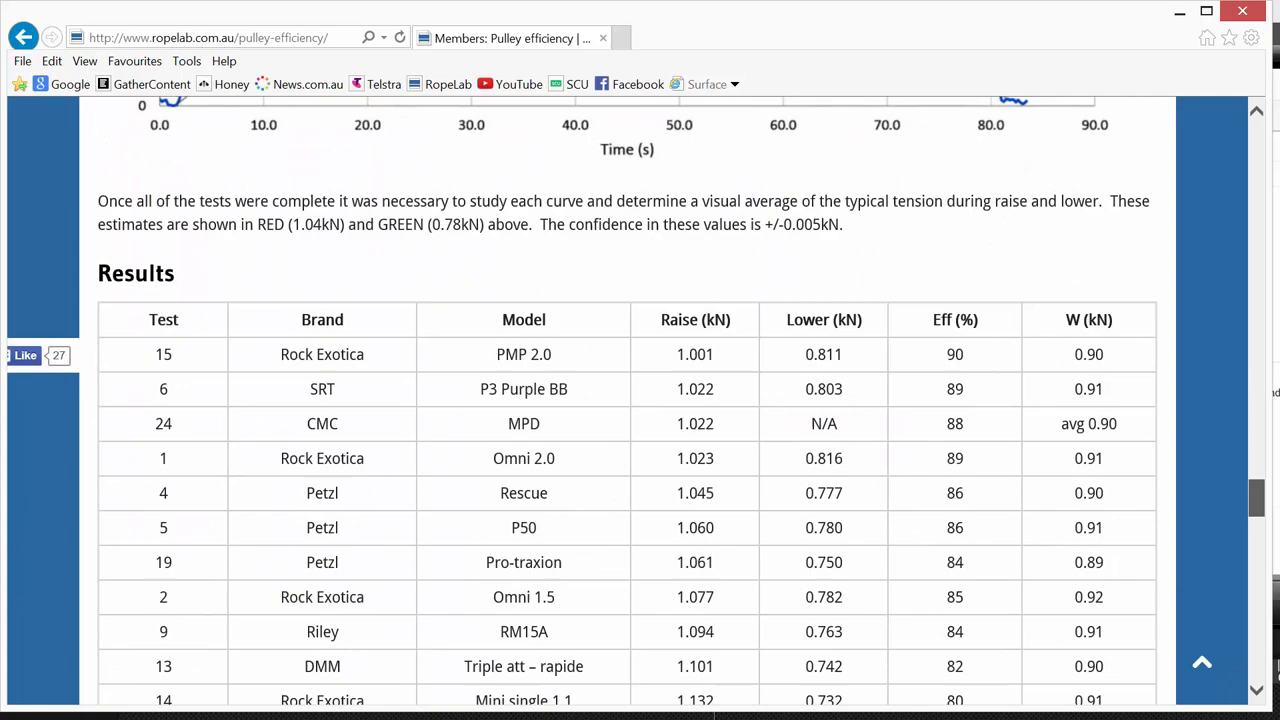
scroll("down", 3)
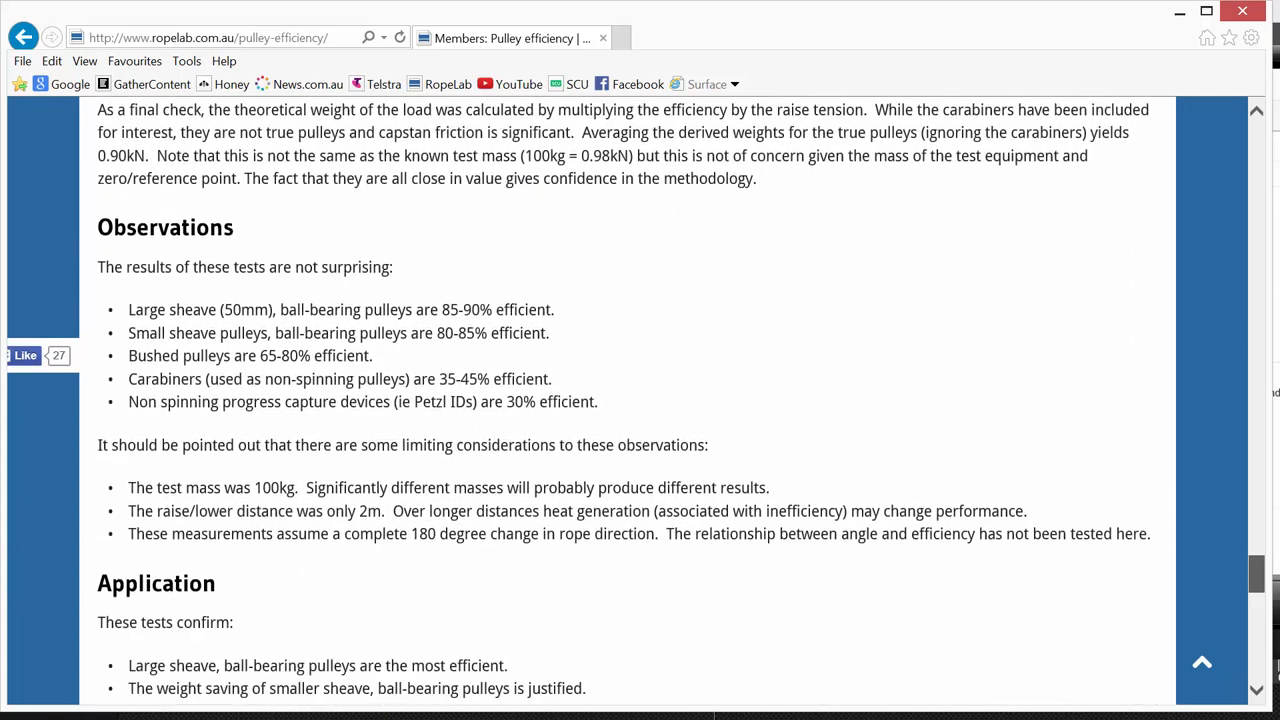
scroll("down", 3)
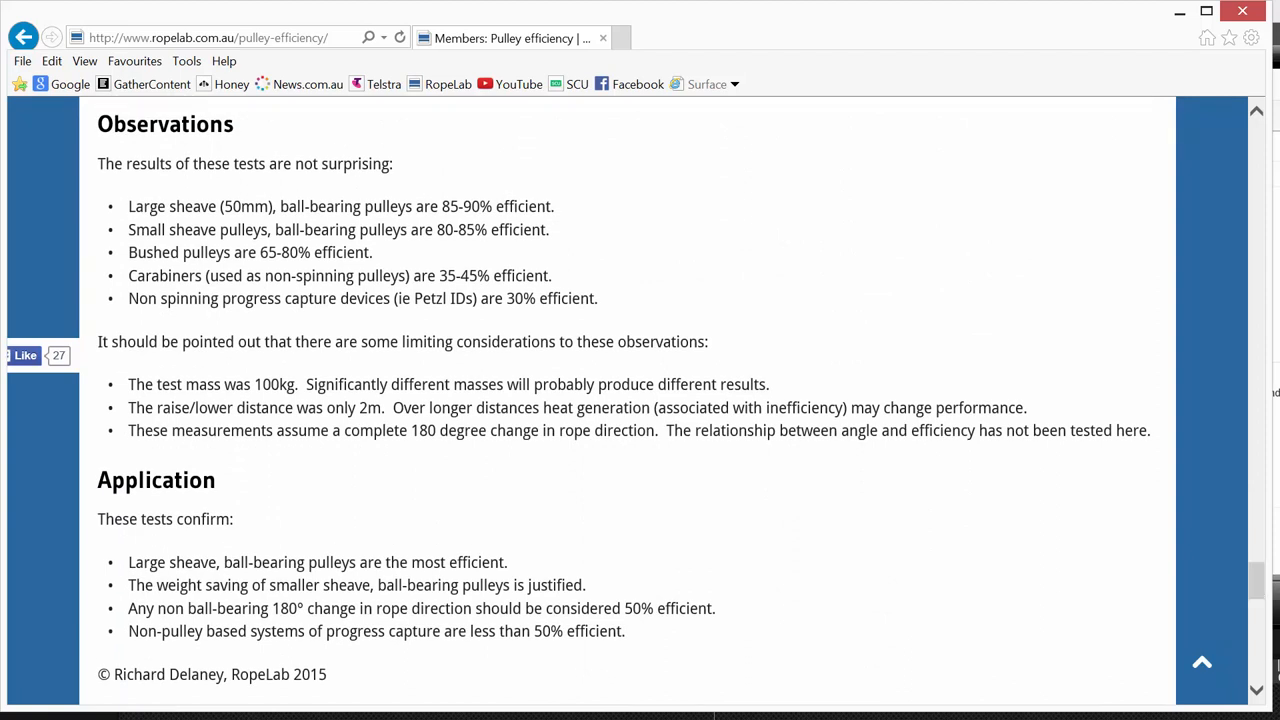
scroll("down", 3)
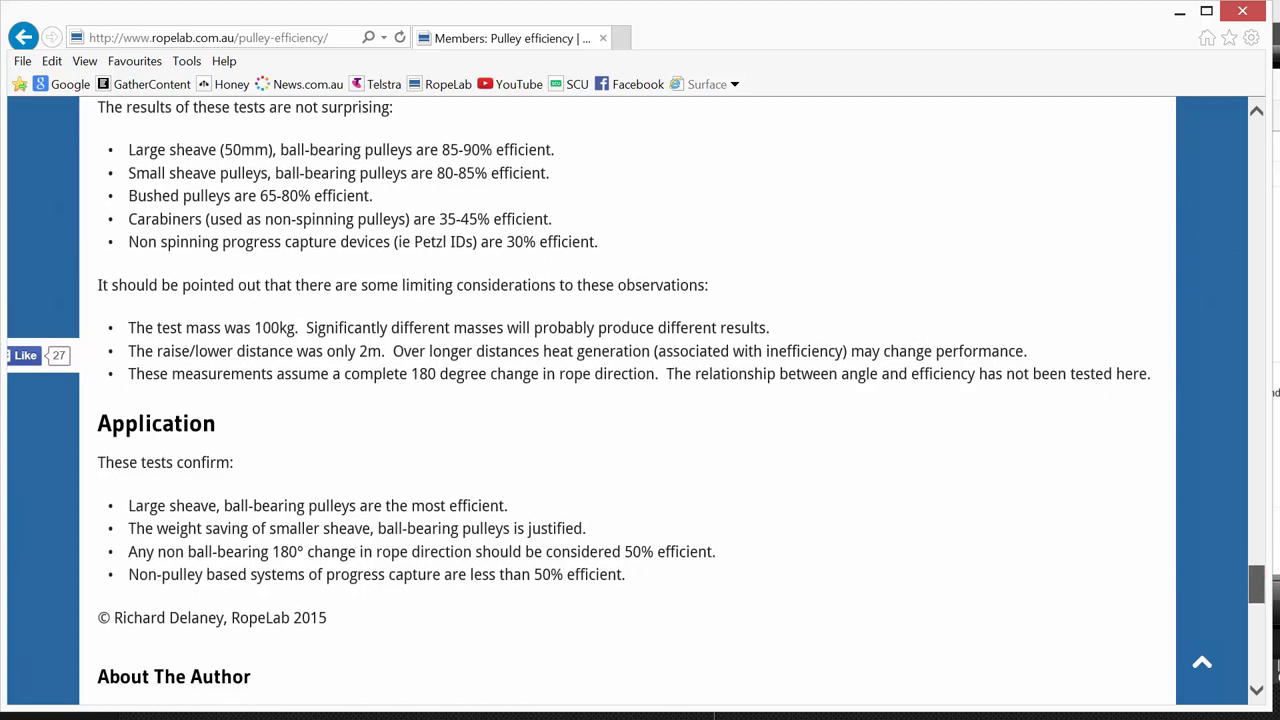
scroll("down", 3)
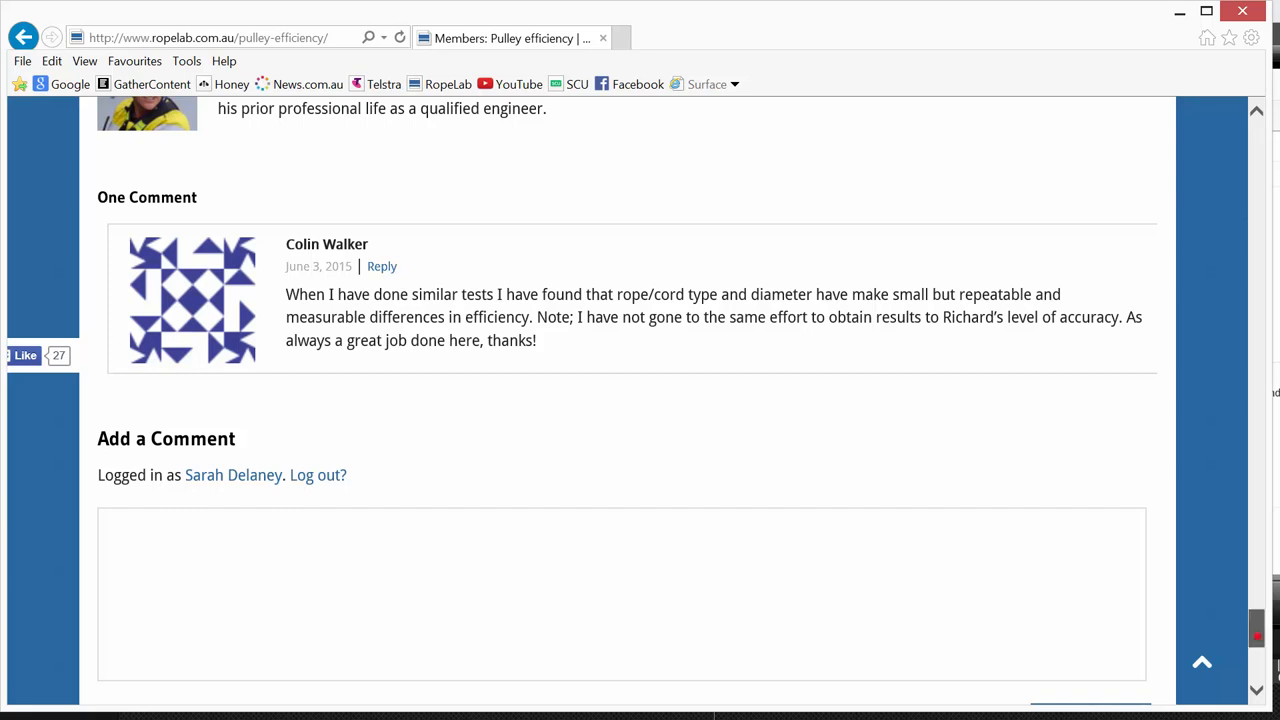
scroll("up", 3)
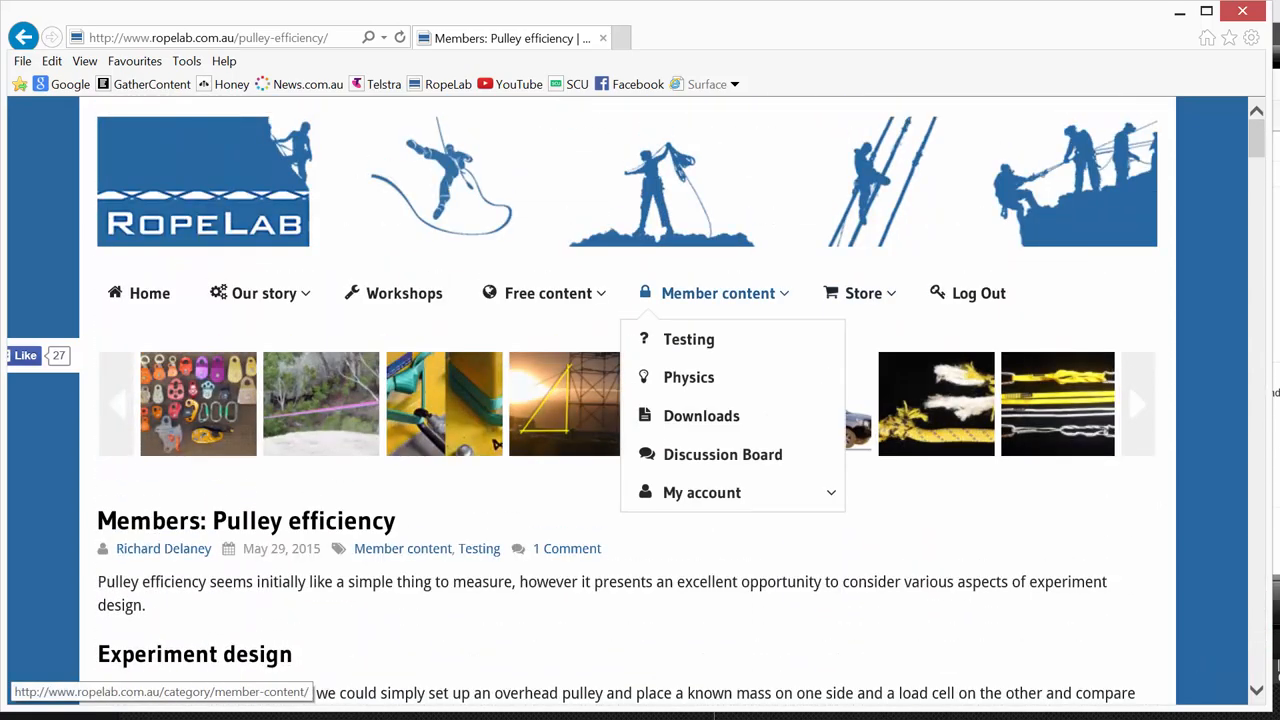
mouse_move(688, 376)
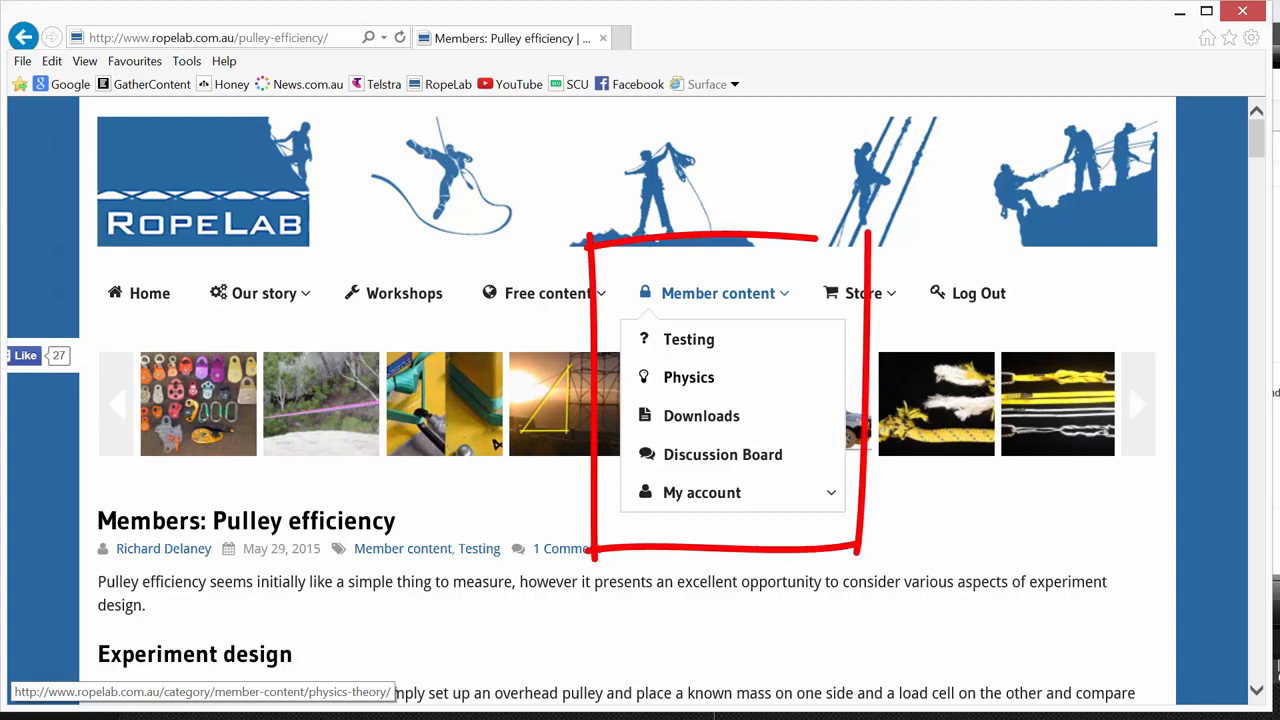
mouse_move(700, 414)
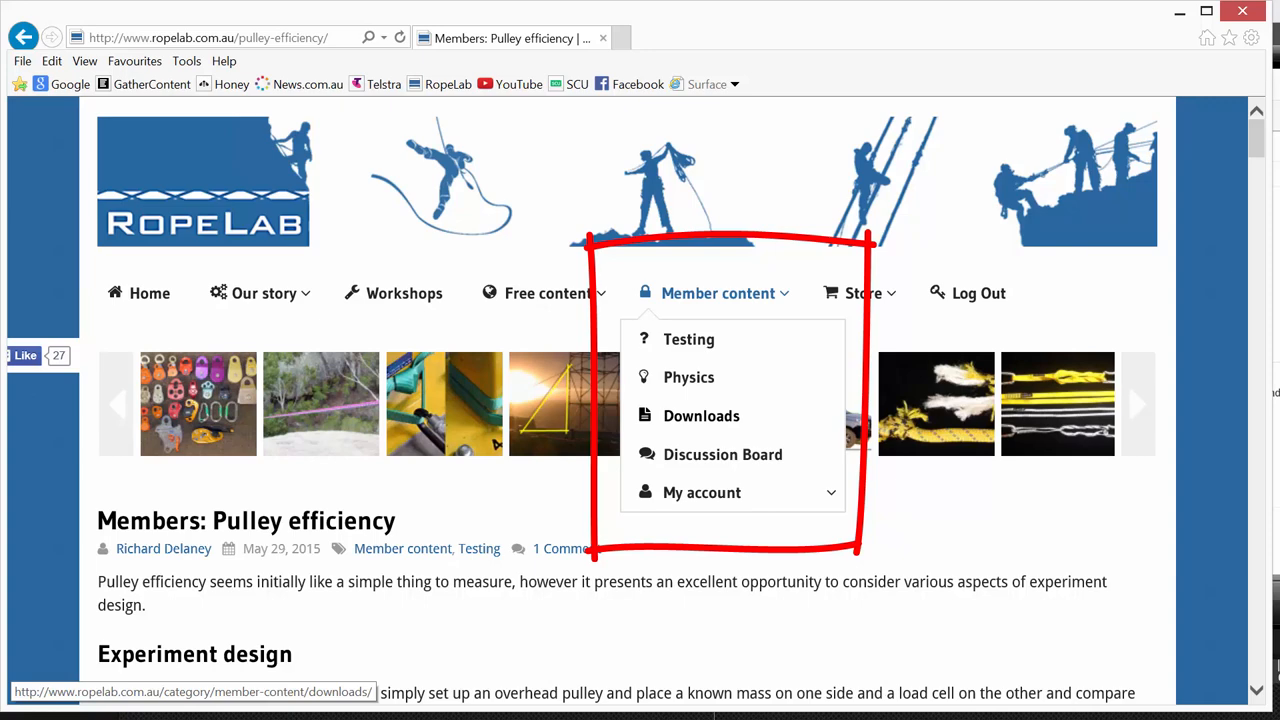
mouse_move(722, 454)
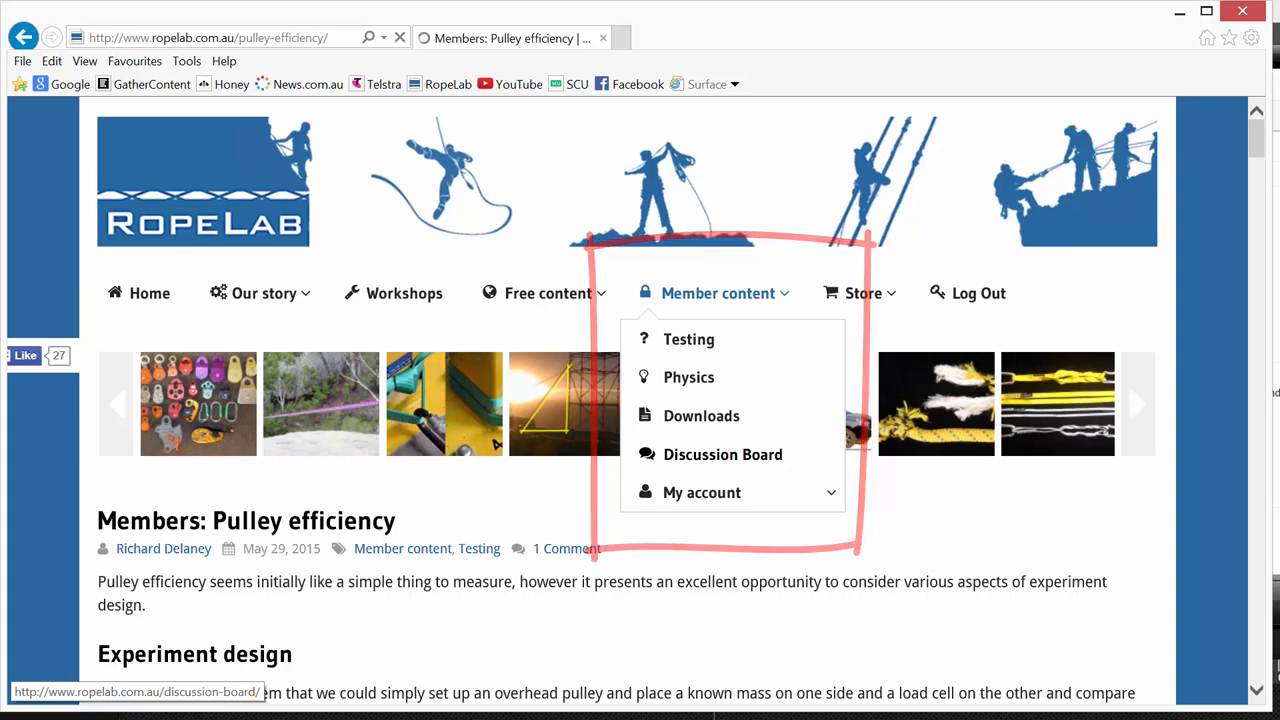
Browse the Discussion Board's list of member questions down to the Ask a question button and footer.
left_click(722, 454)
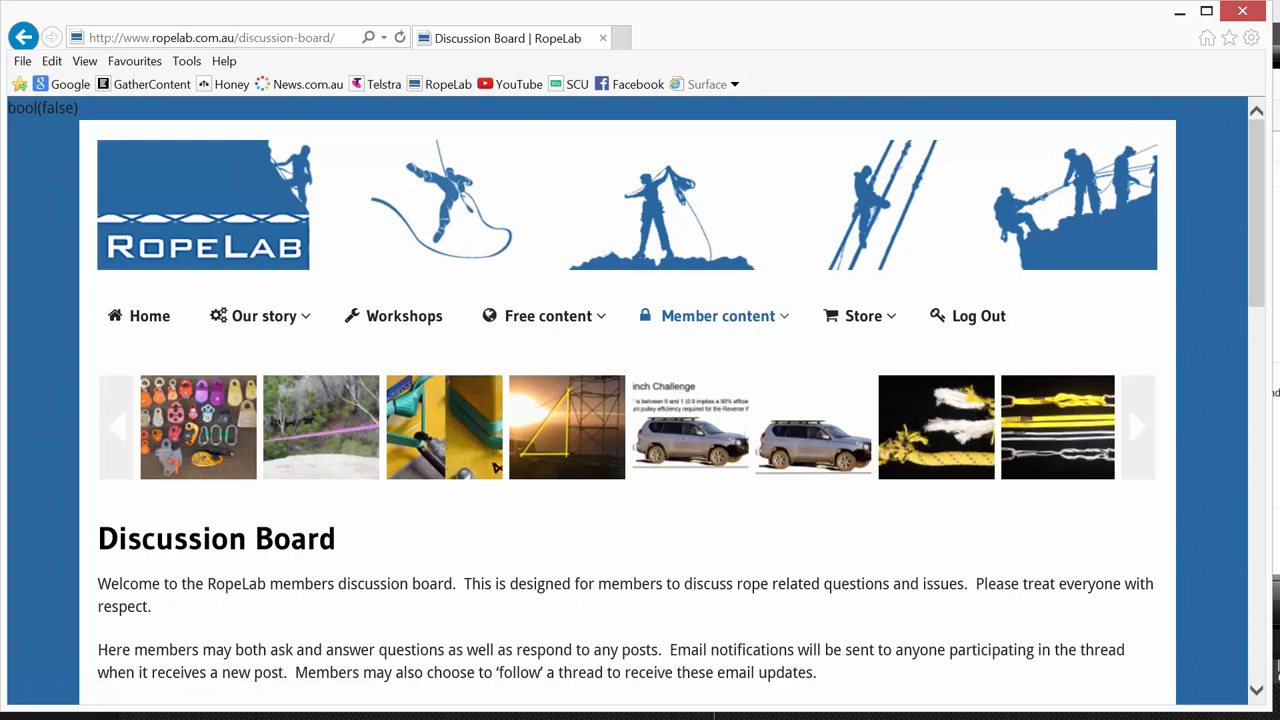
scroll("down", 3)
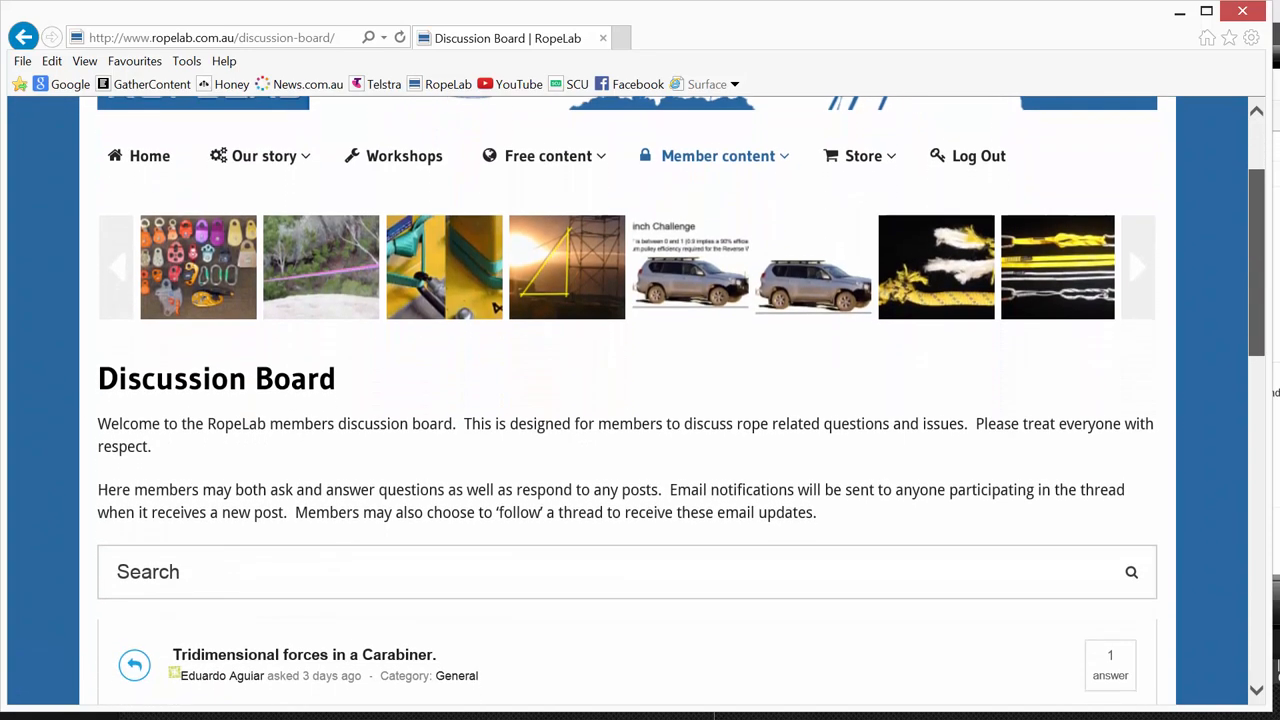
scroll("down", 3)
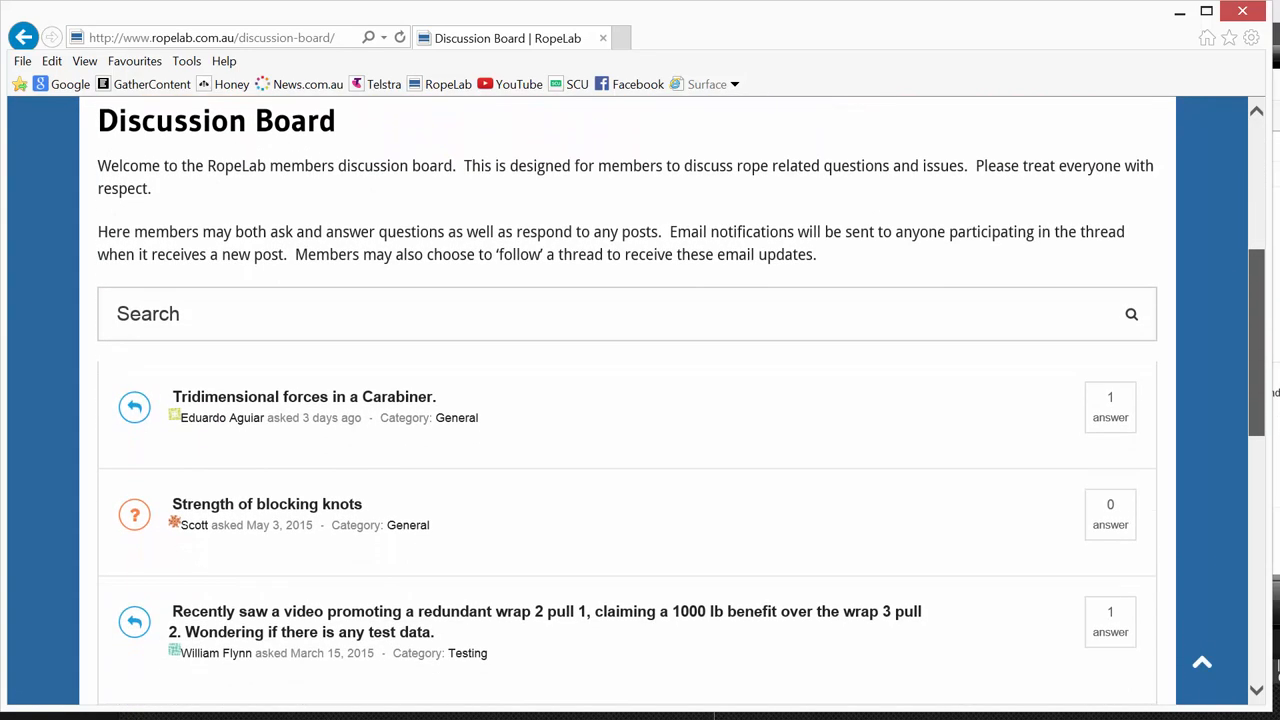
scroll("down", 3)
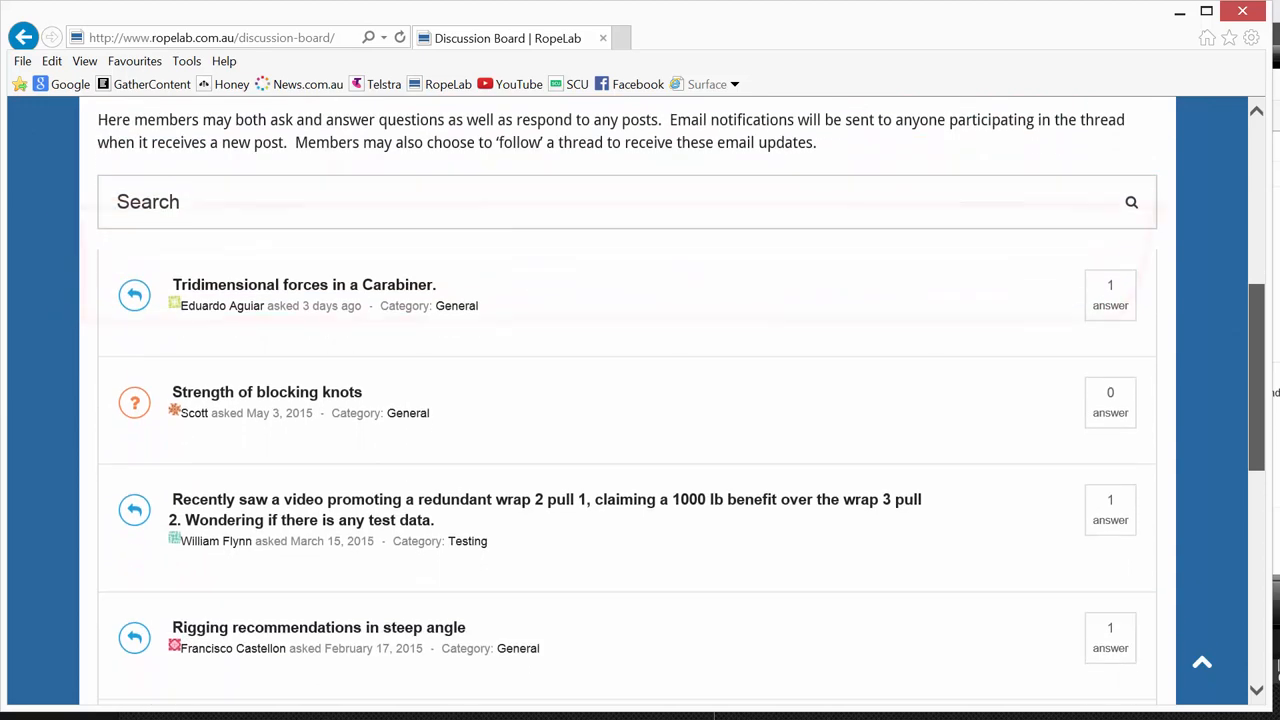
scroll("down", 3)
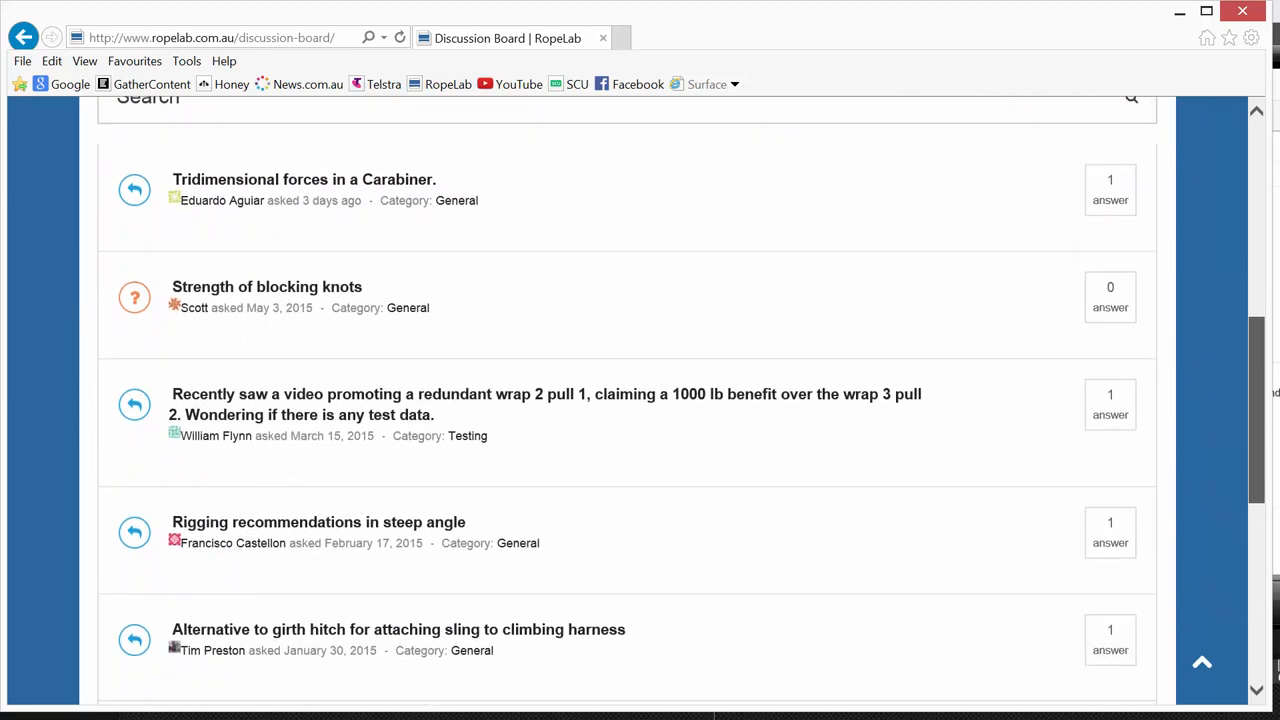
scroll("down", 3)
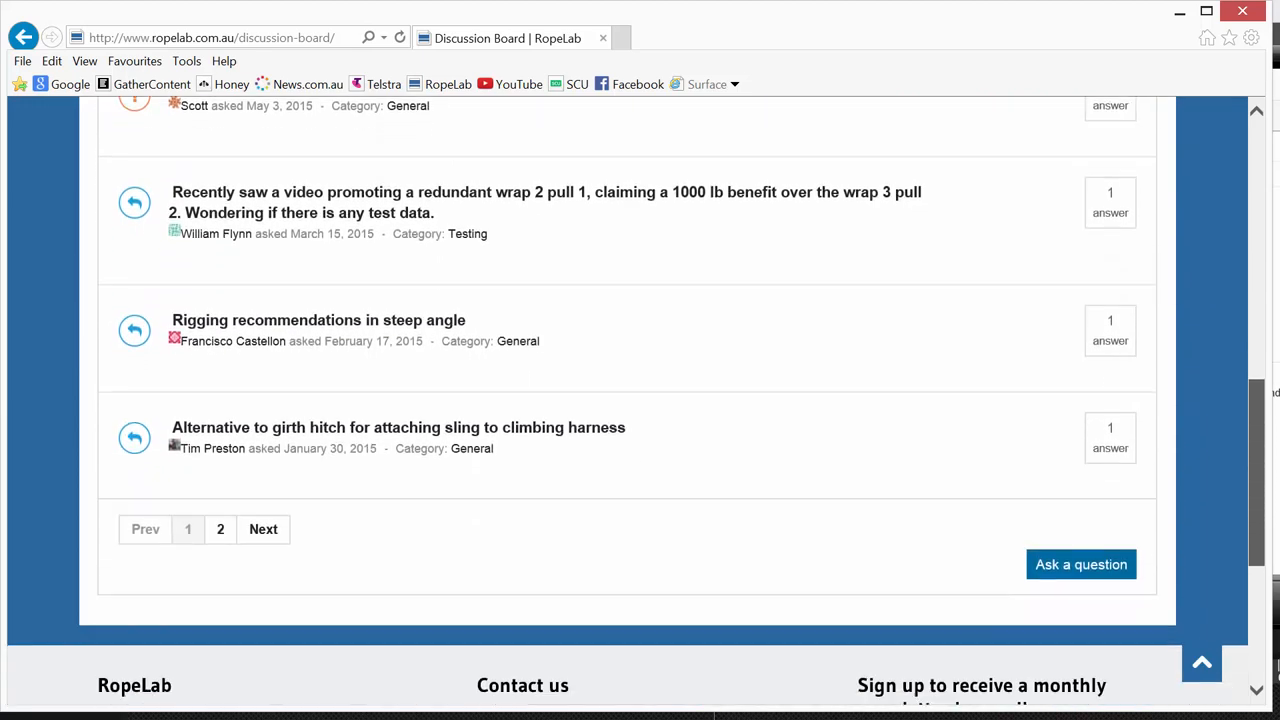
scroll("down", 3)
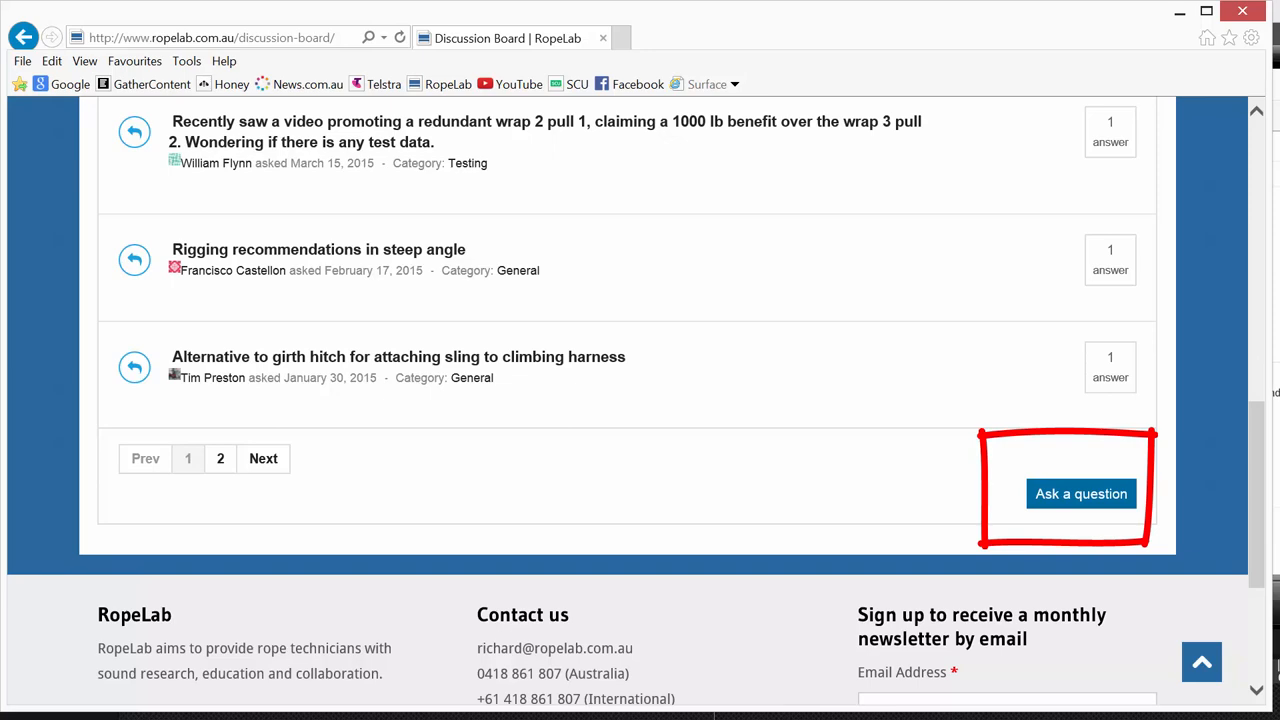
scroll("down", 3)
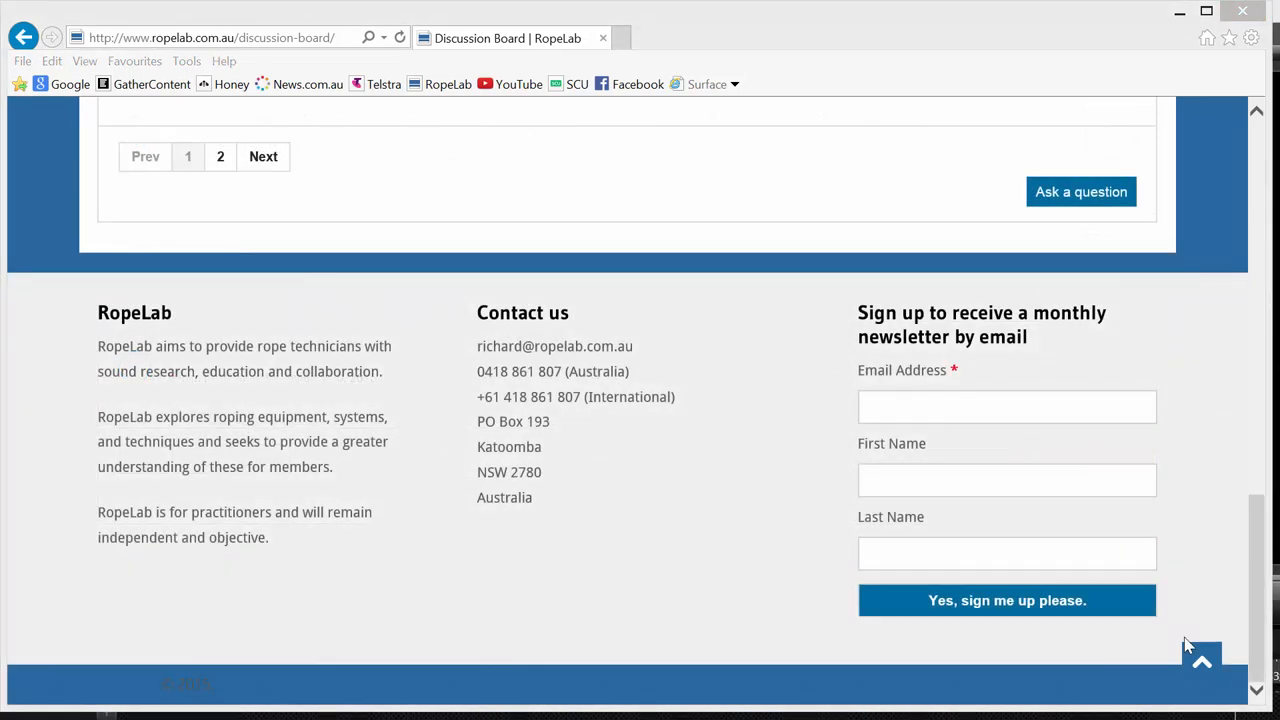